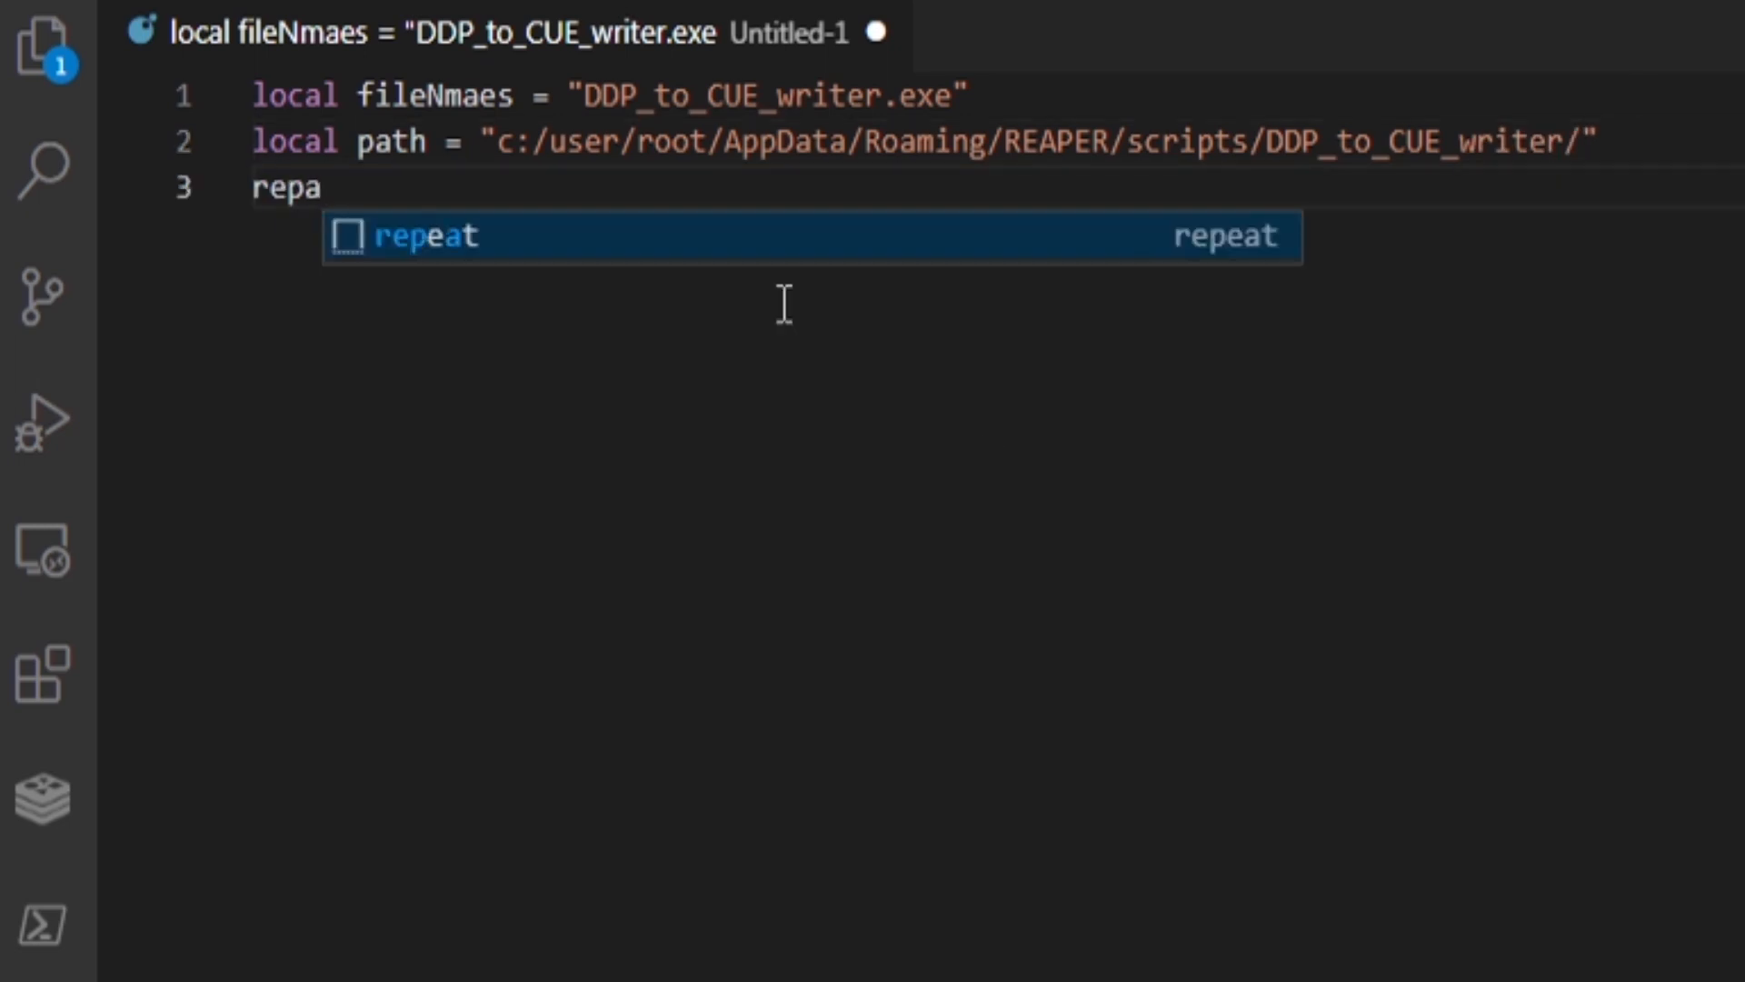
Add reaper.BR_Win32_ShellExecute("open", fileNmaes, "", path) to the Lua launcher script
{"action": "type", "text": "reaper.BR_Win32_Shell"}
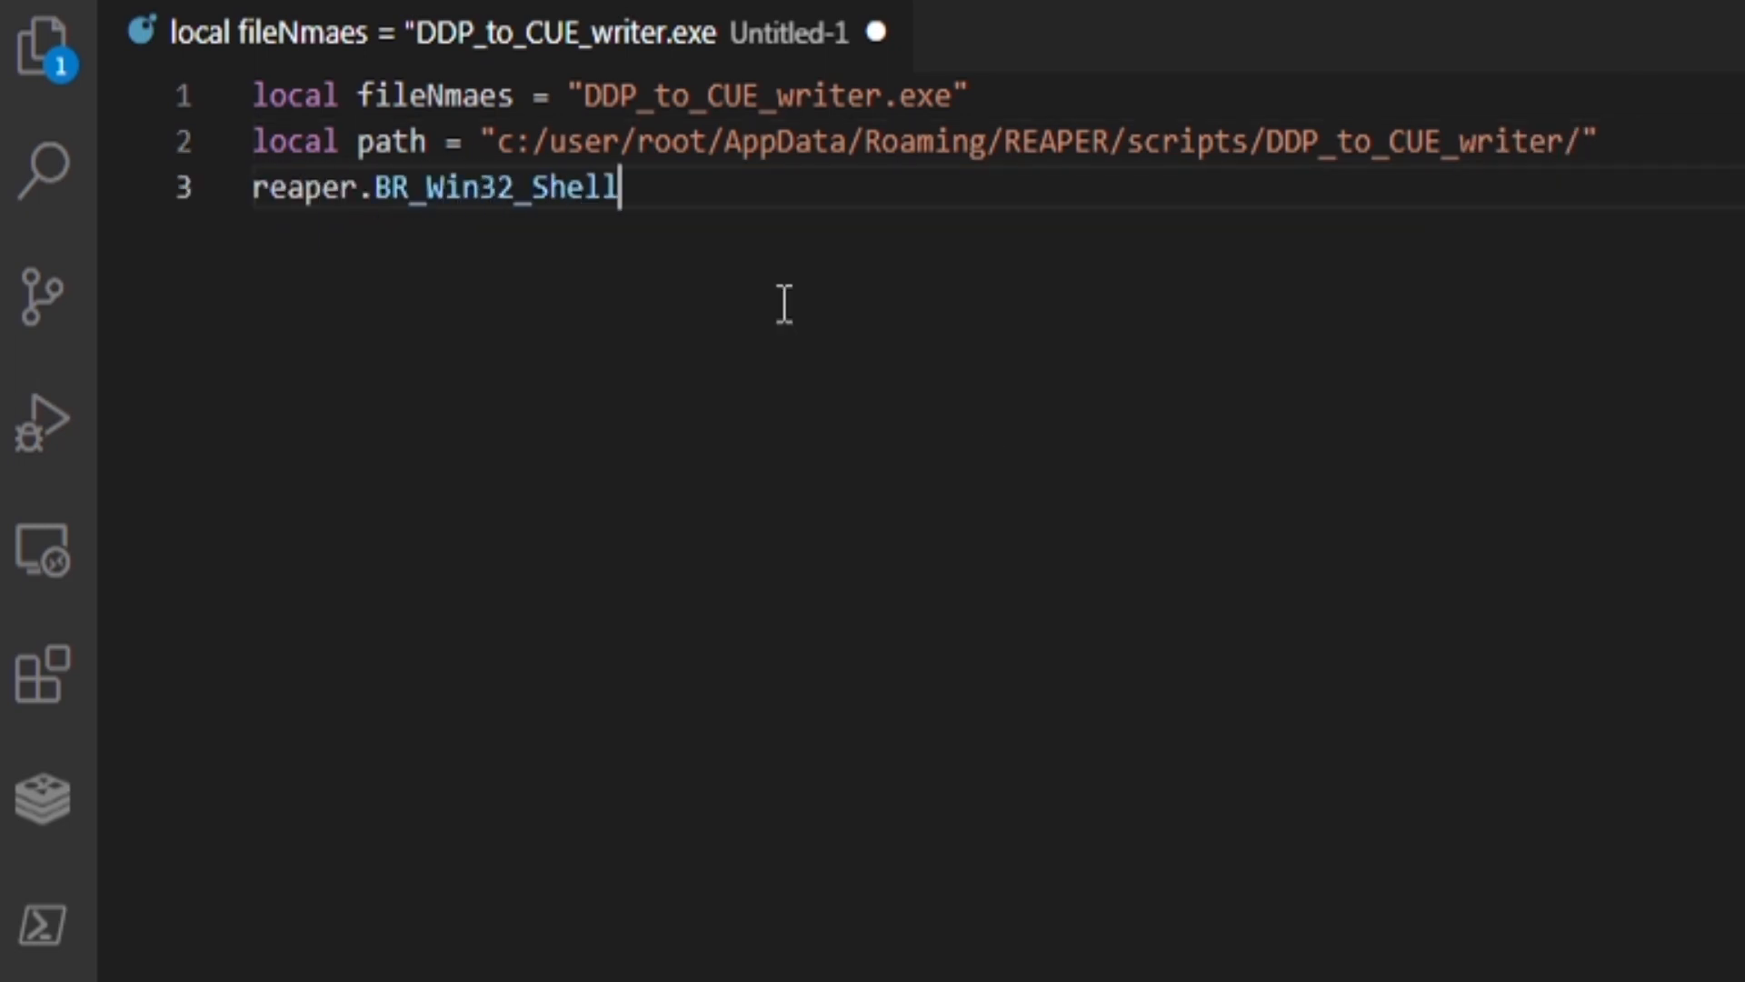
{"action": "type", "text": "Execute(\"open\", fileNmaes, \"\", path)"}
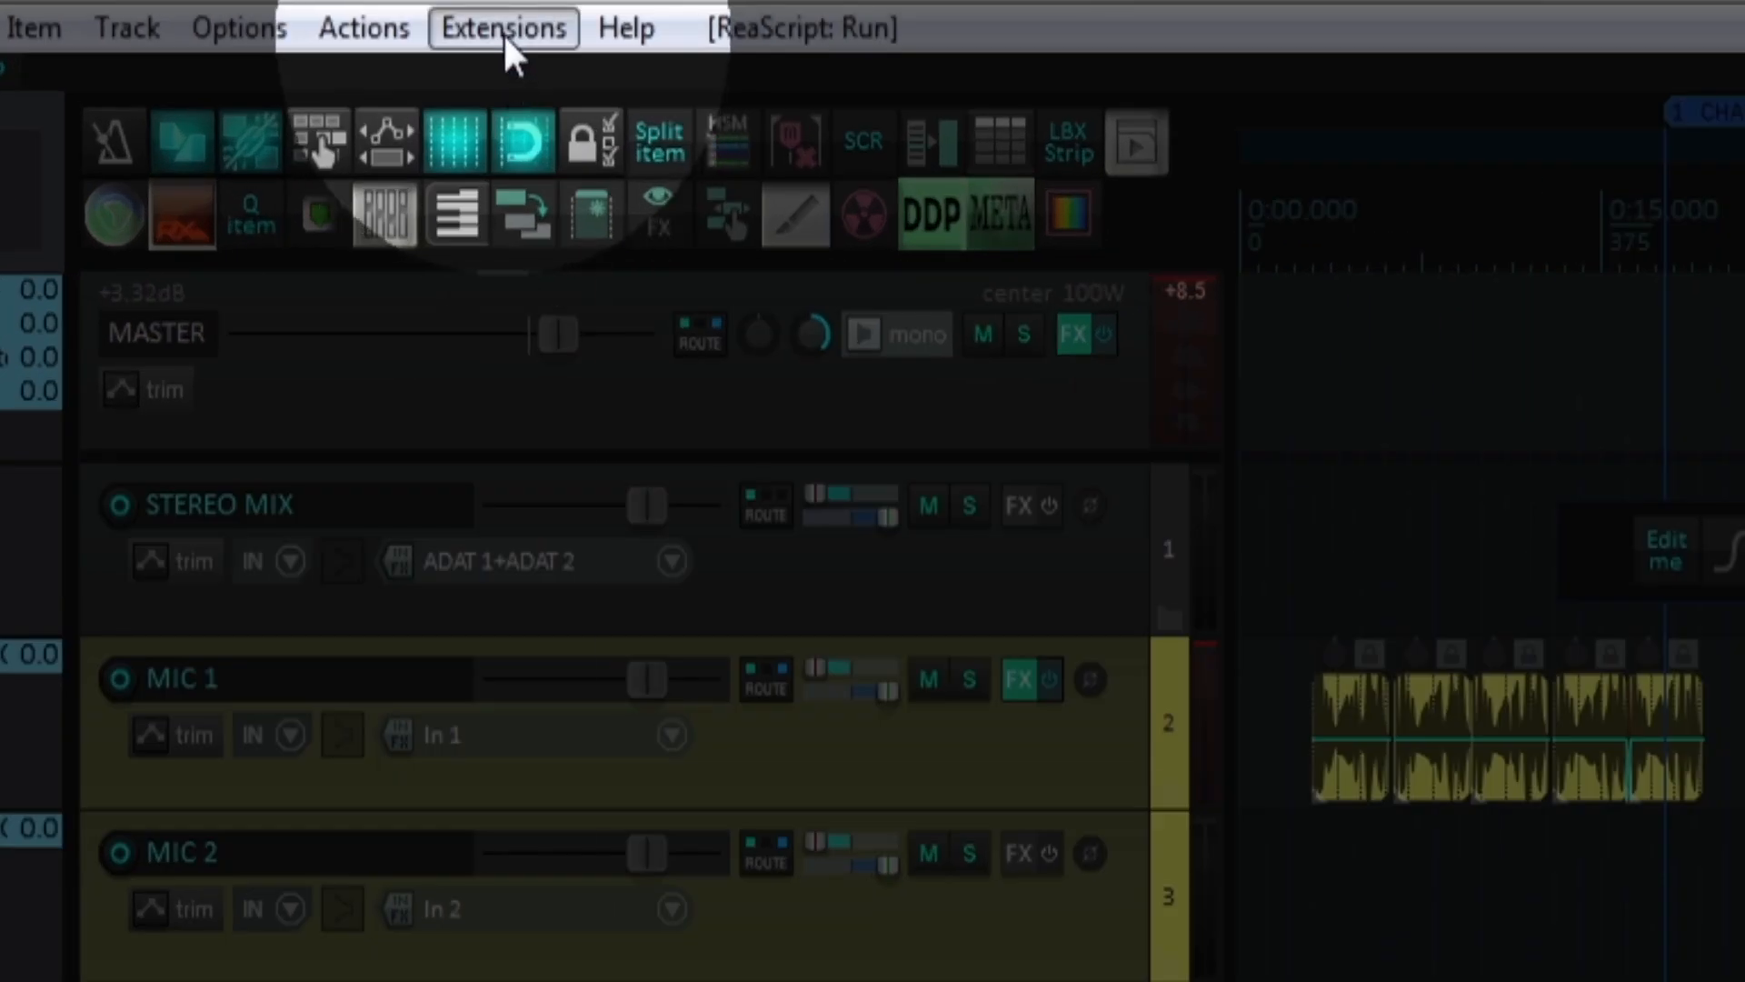
Install Tormy Van Cool's UTILITY package through ReaPack's package browser and dismiss the report
{"action": "left_click", "coordinate": [503, 28]}
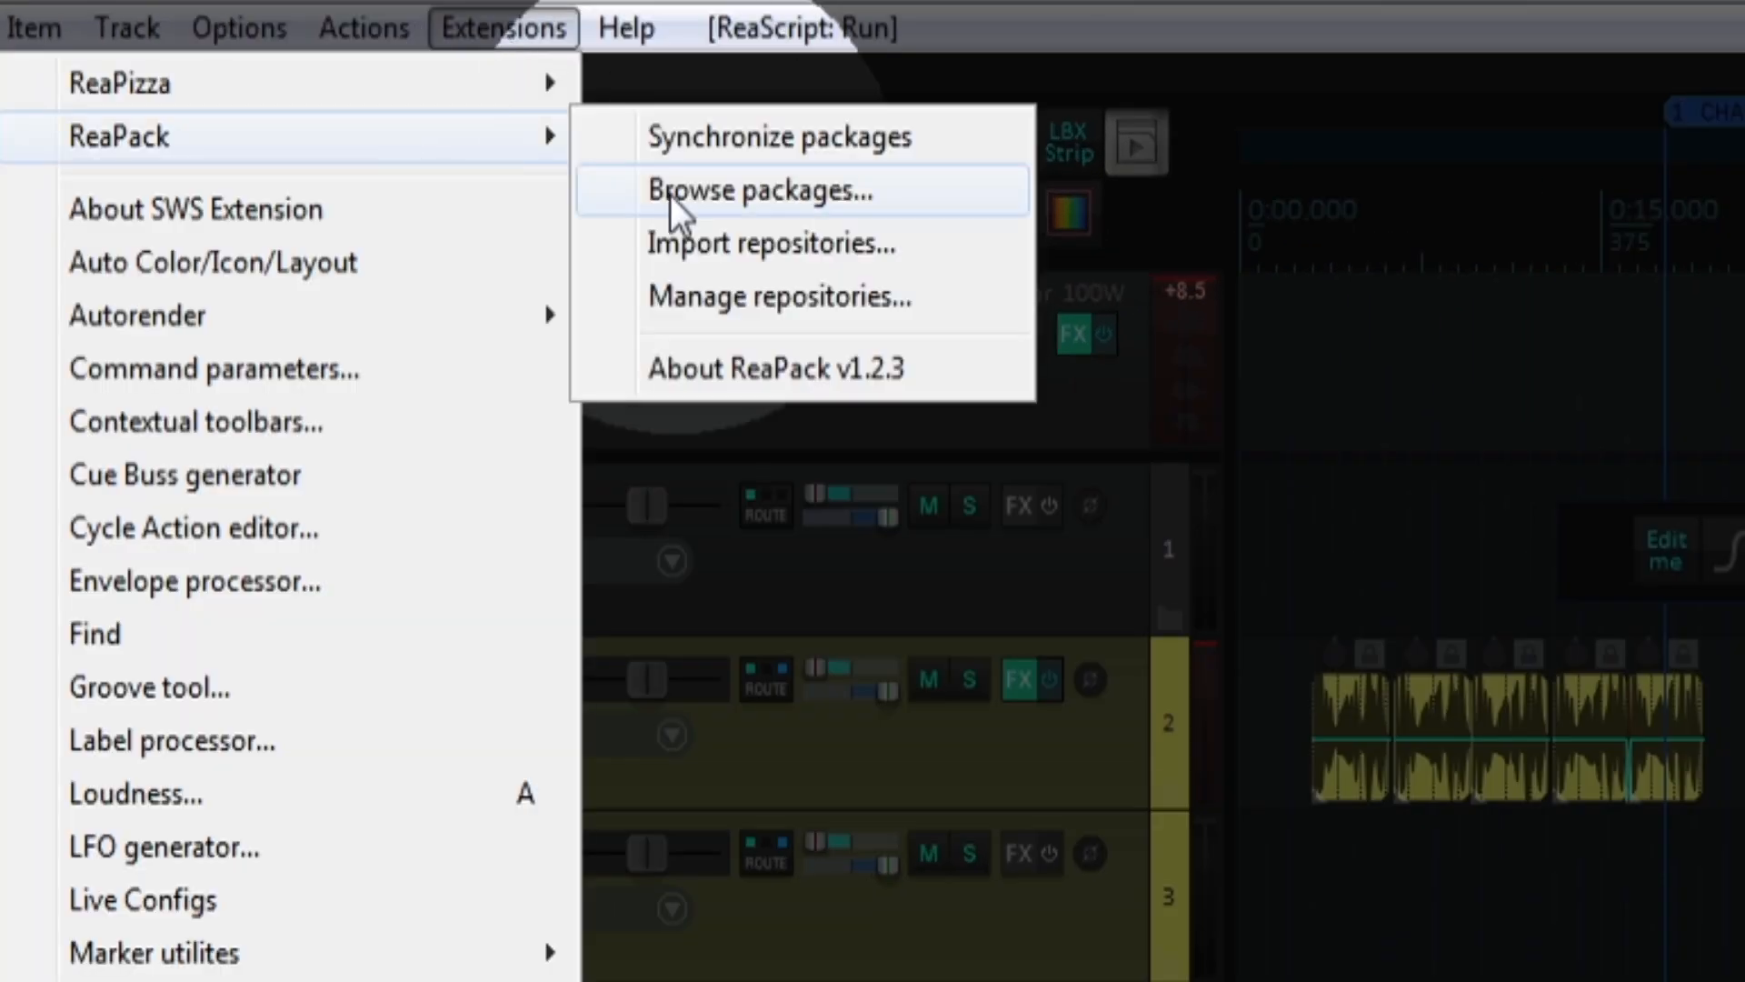
{"action": "left_click", "coordinate": [759, 189]}
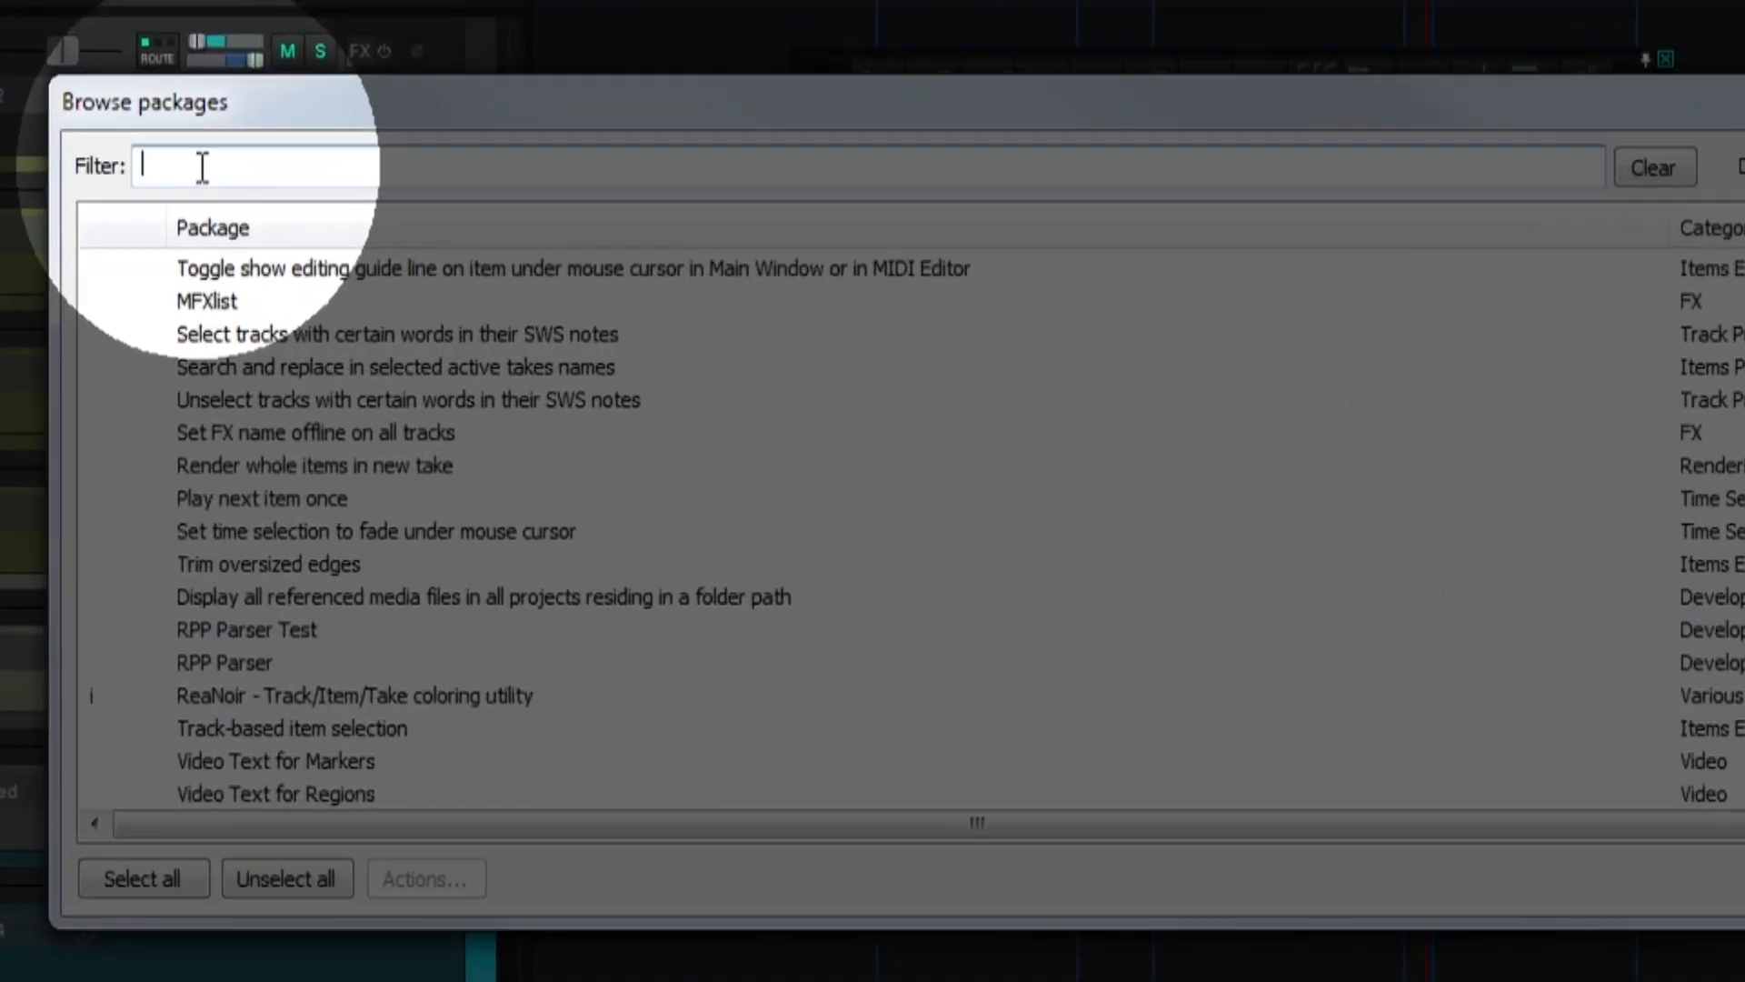
{"action": "type", "text": "tormy van"}
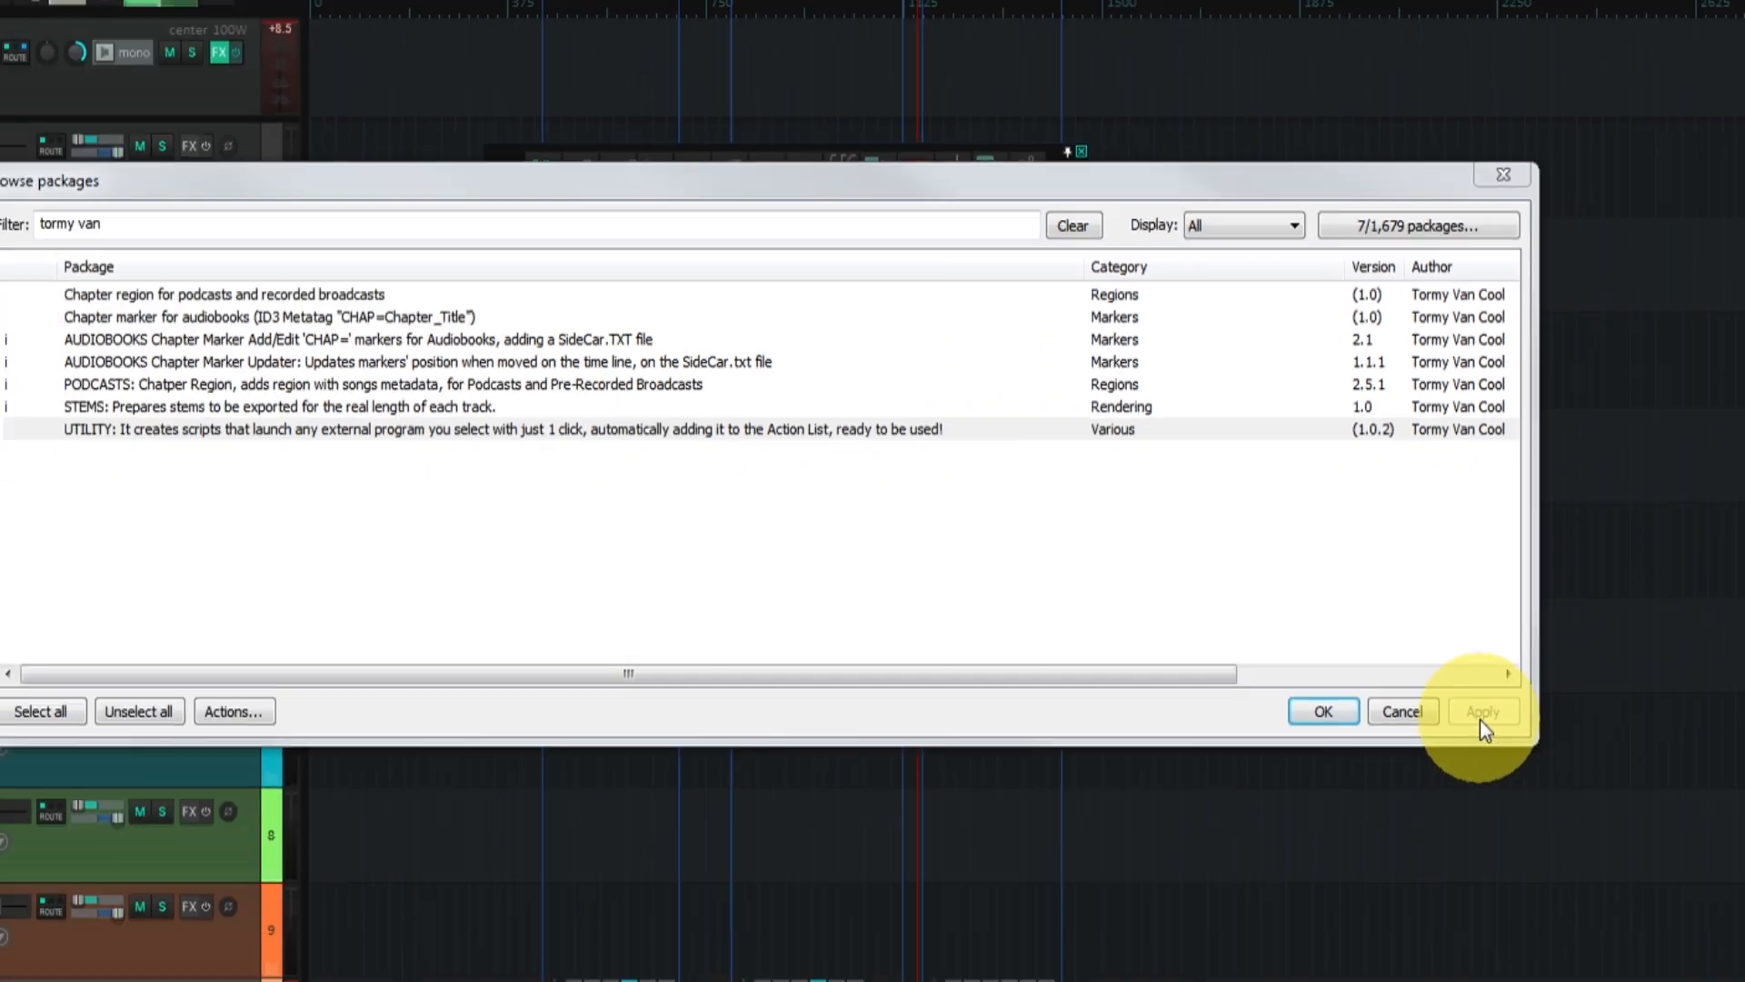
{"action": "left_click", "coordinate": [1322, 710]}
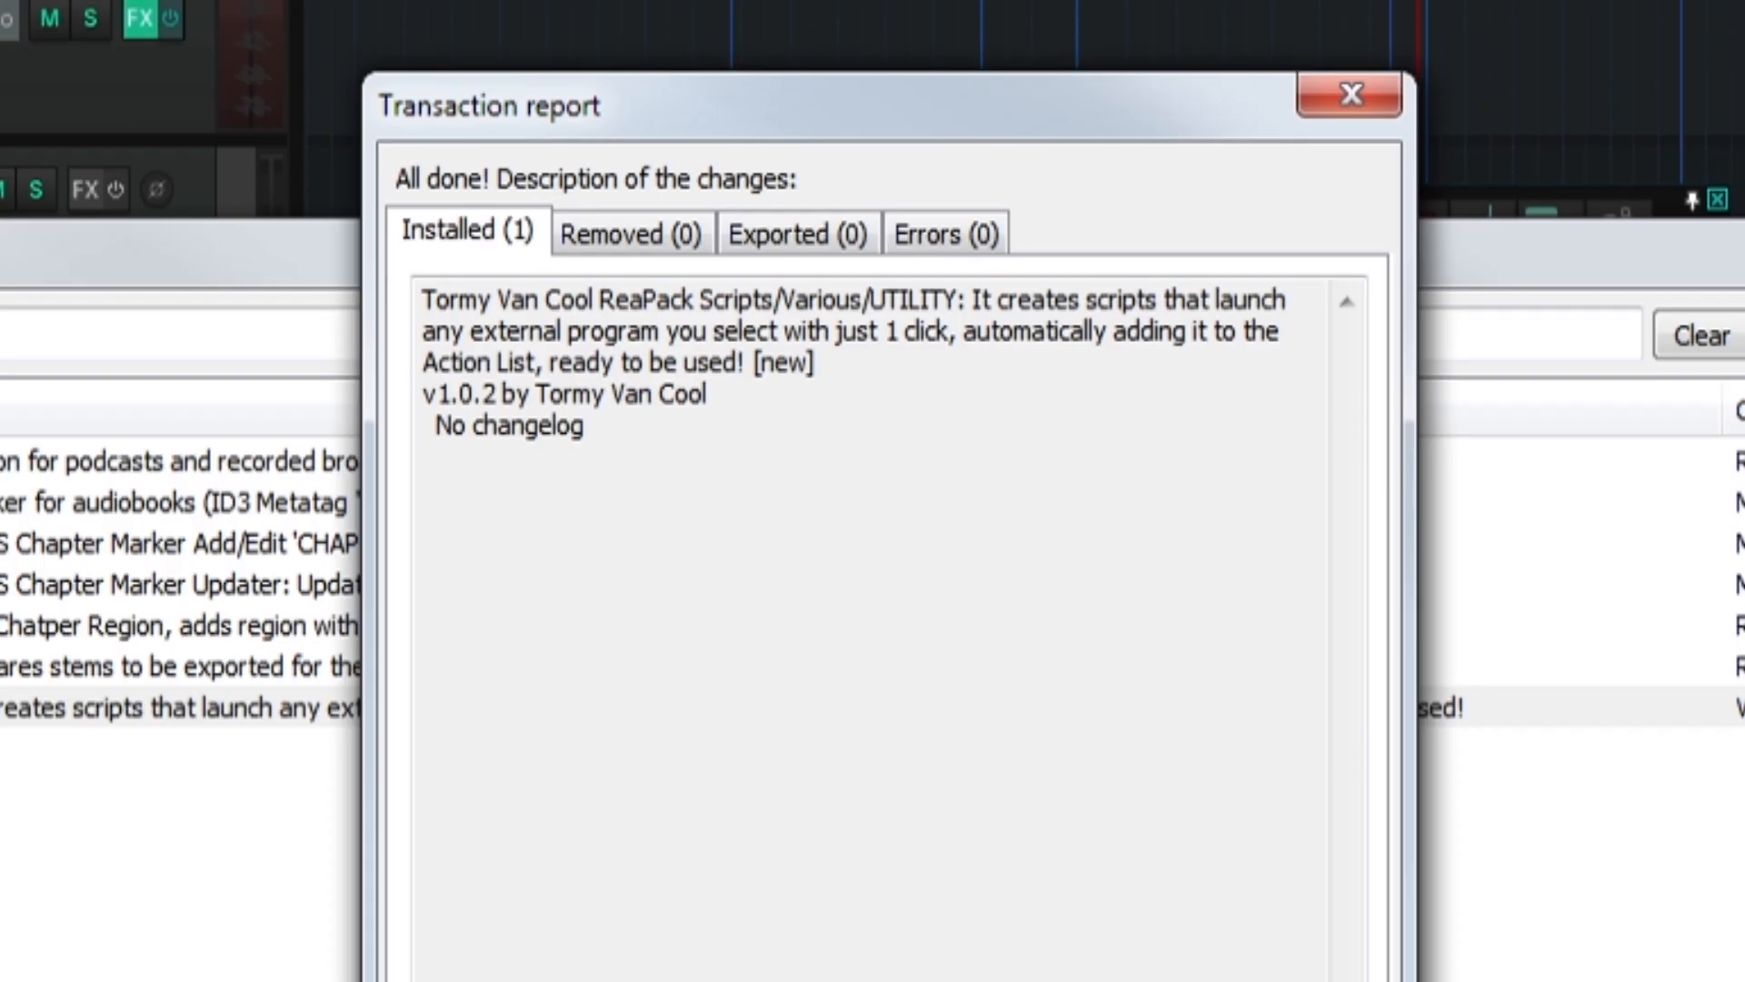
{"action": "left_click", "coordinate": [1348, 95]}
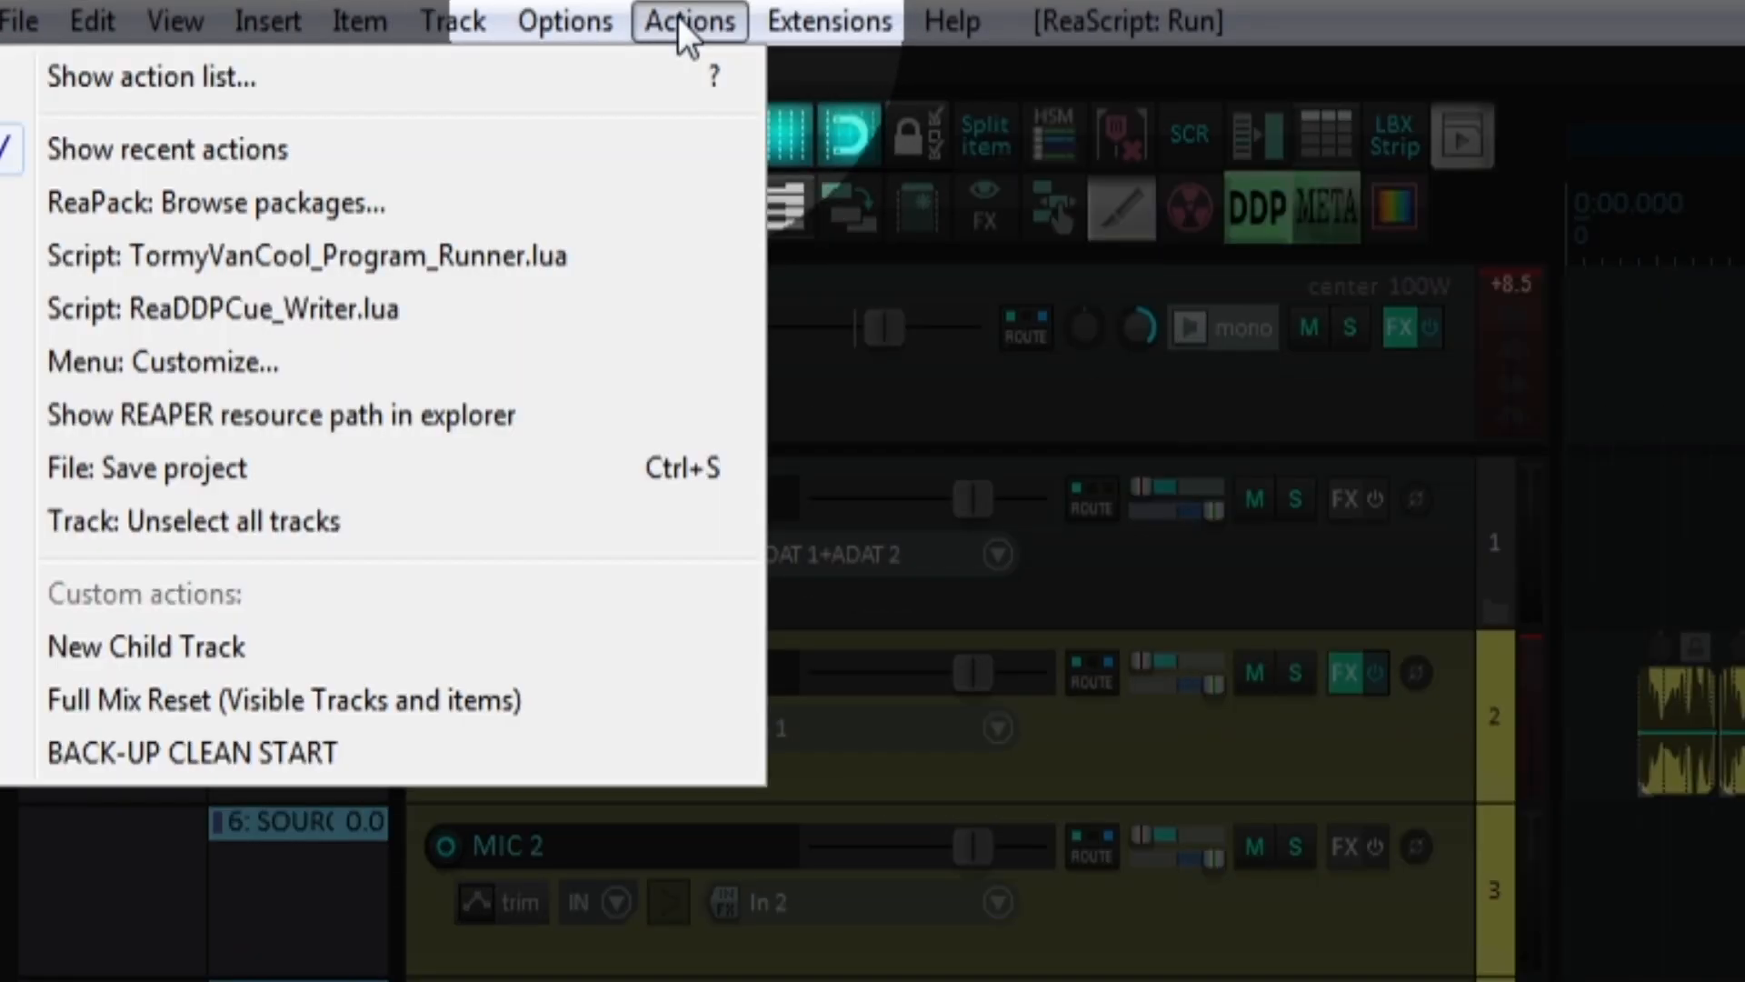
Find 'runner' in the action list and run Script: TormyVanCool_Program_Runner.lua
{"action": "left_click", "coordinate": [152, 76]}
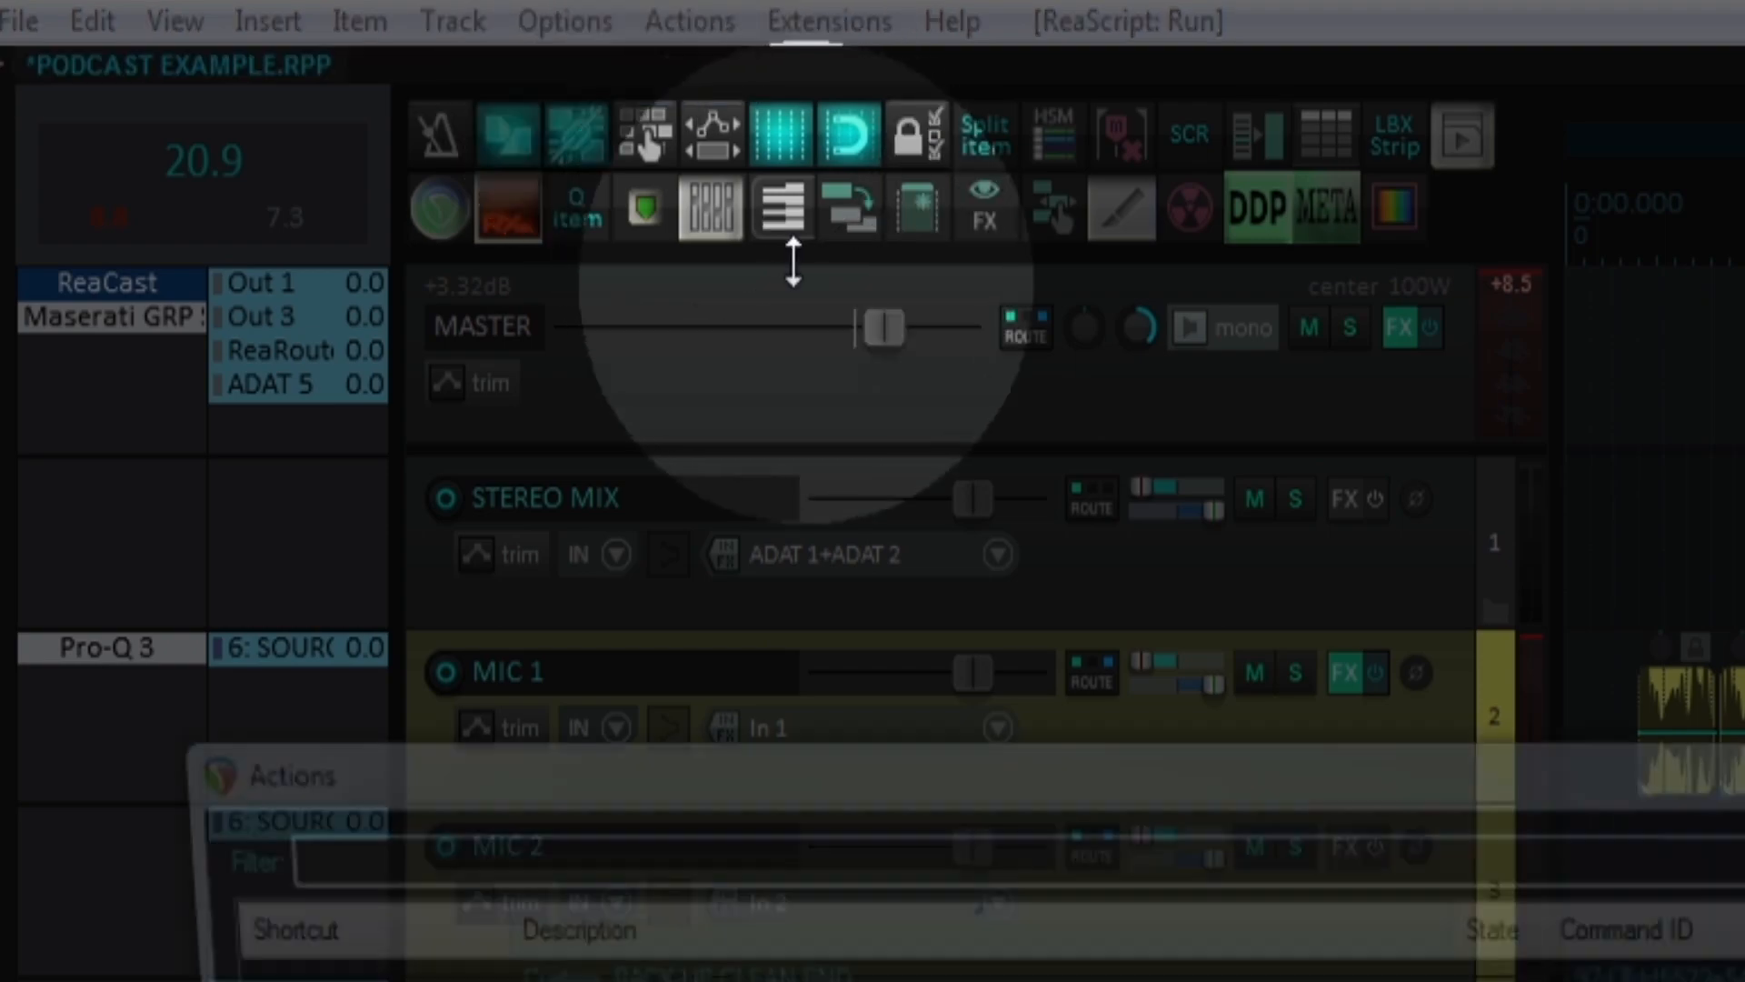
{"action": "type", "text": "runner"}
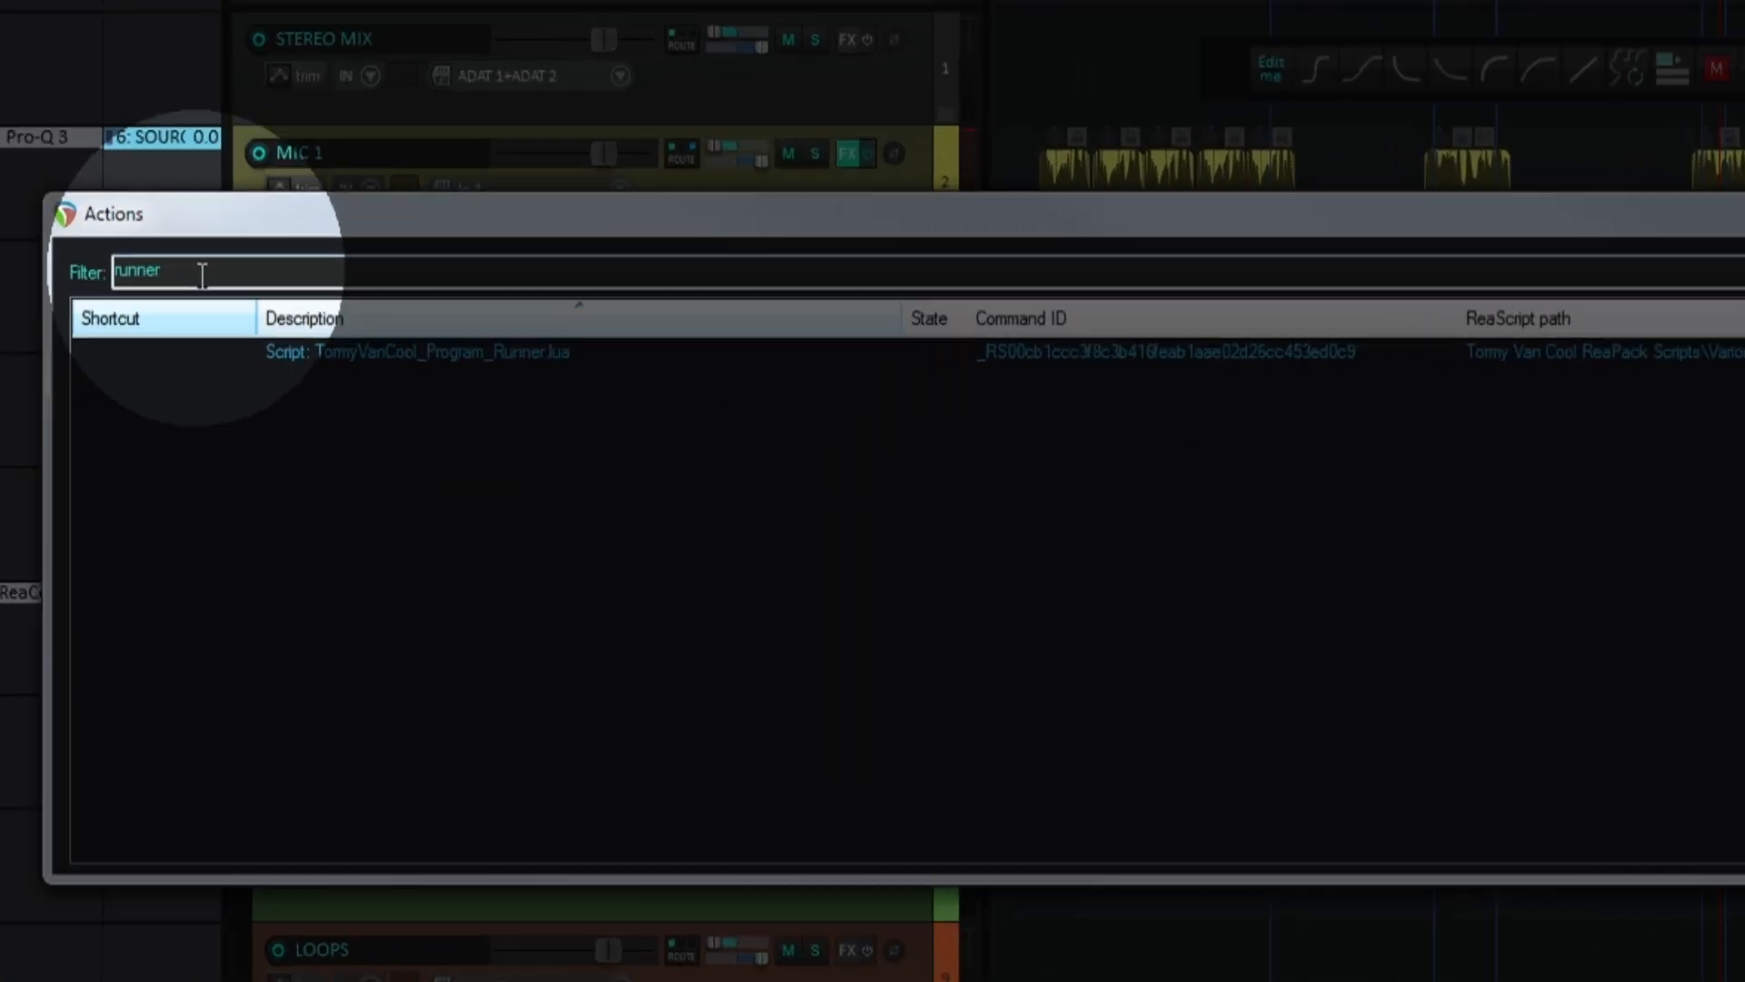
{"action": "left_click", "coordinate": [442, 351]}
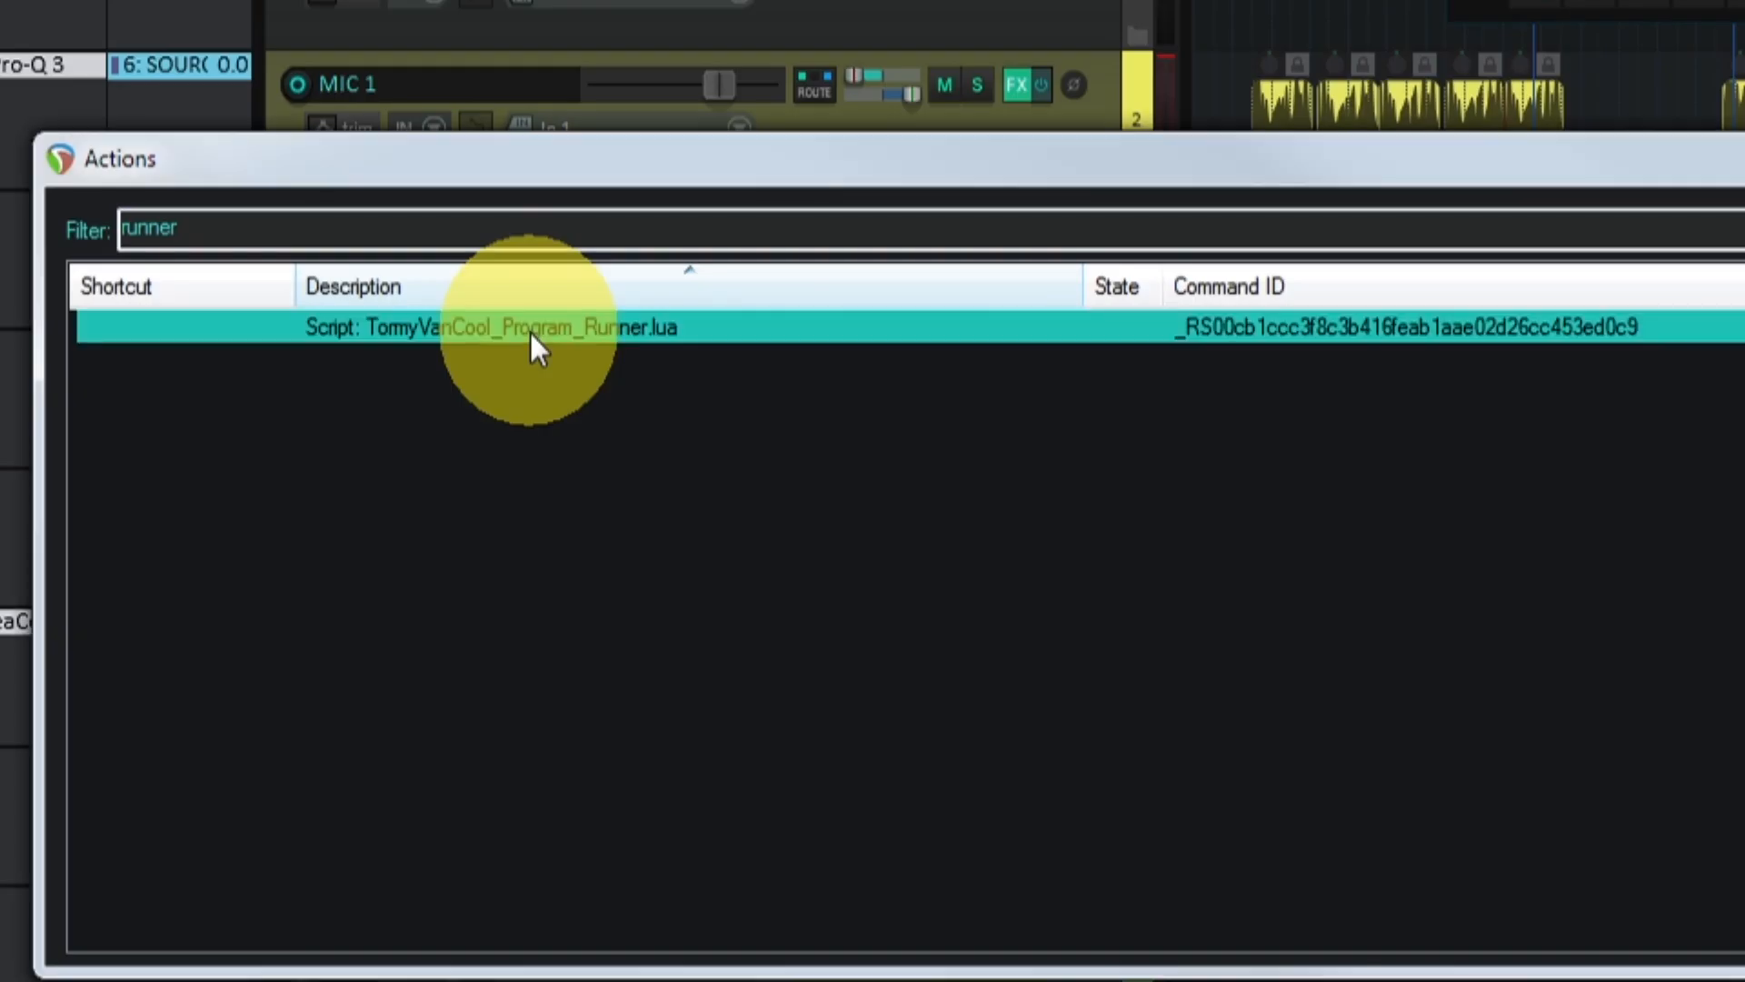
{"action": "double_click", "coordinate": [487, 327]}
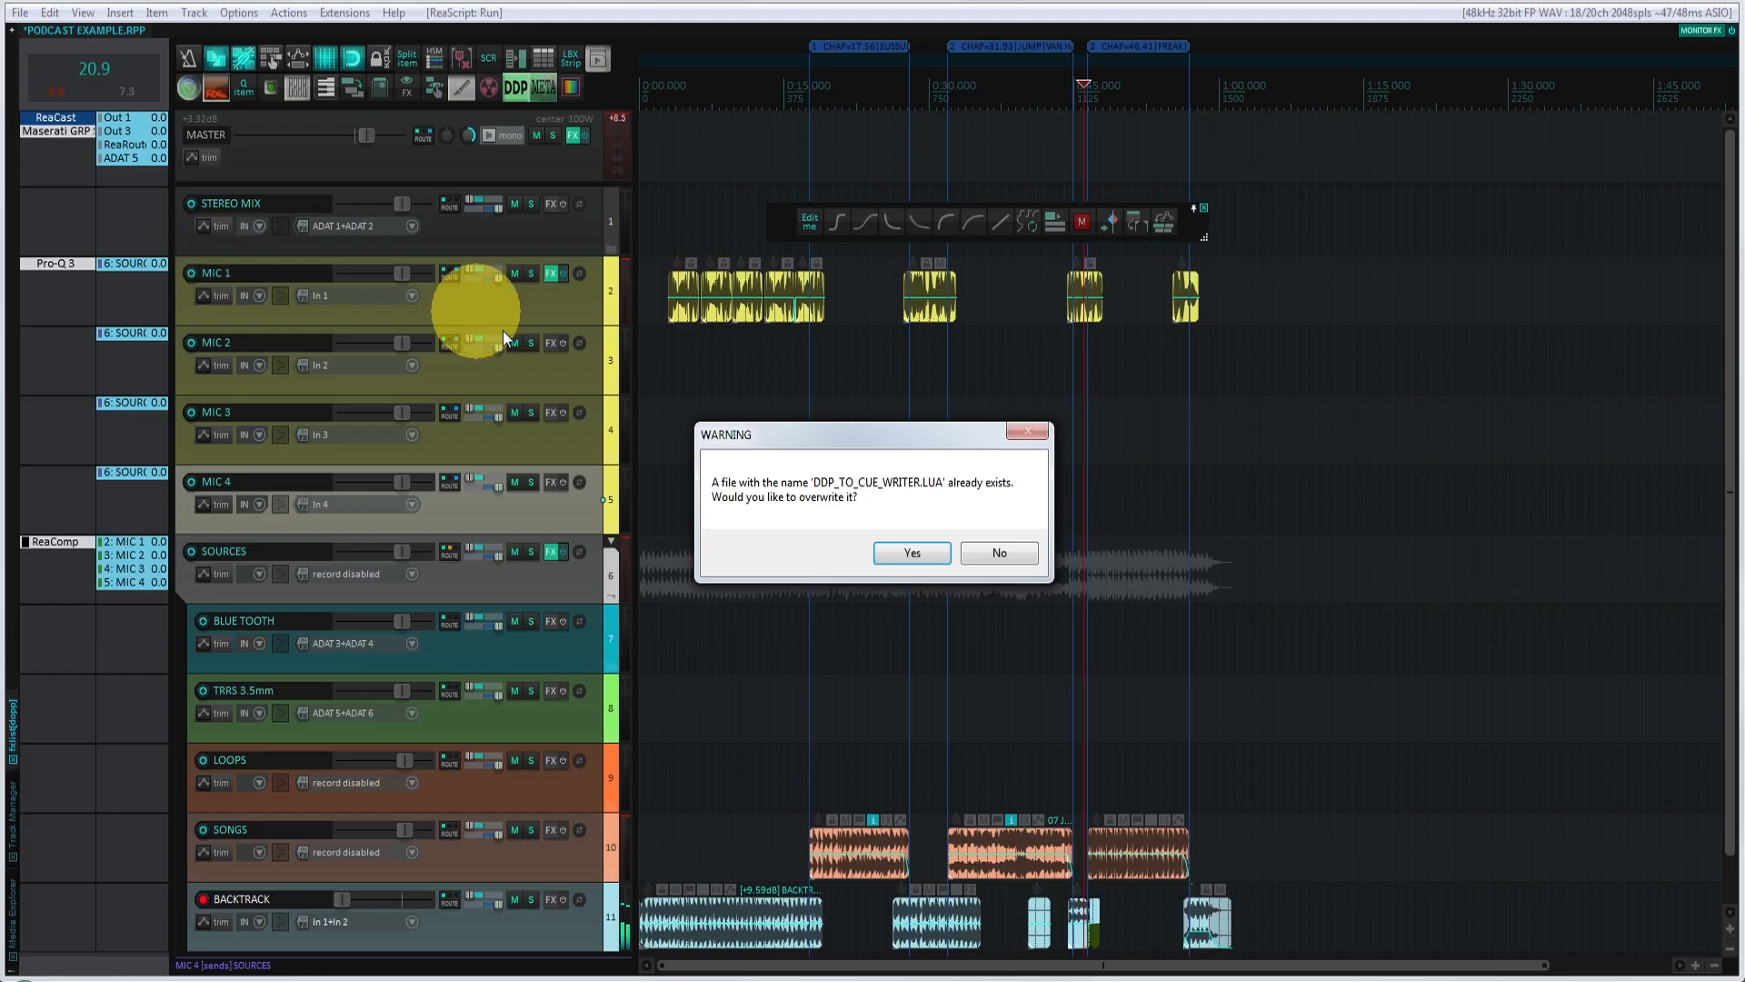
{"action": "mouse_move", "coordinate": [911, 553]}
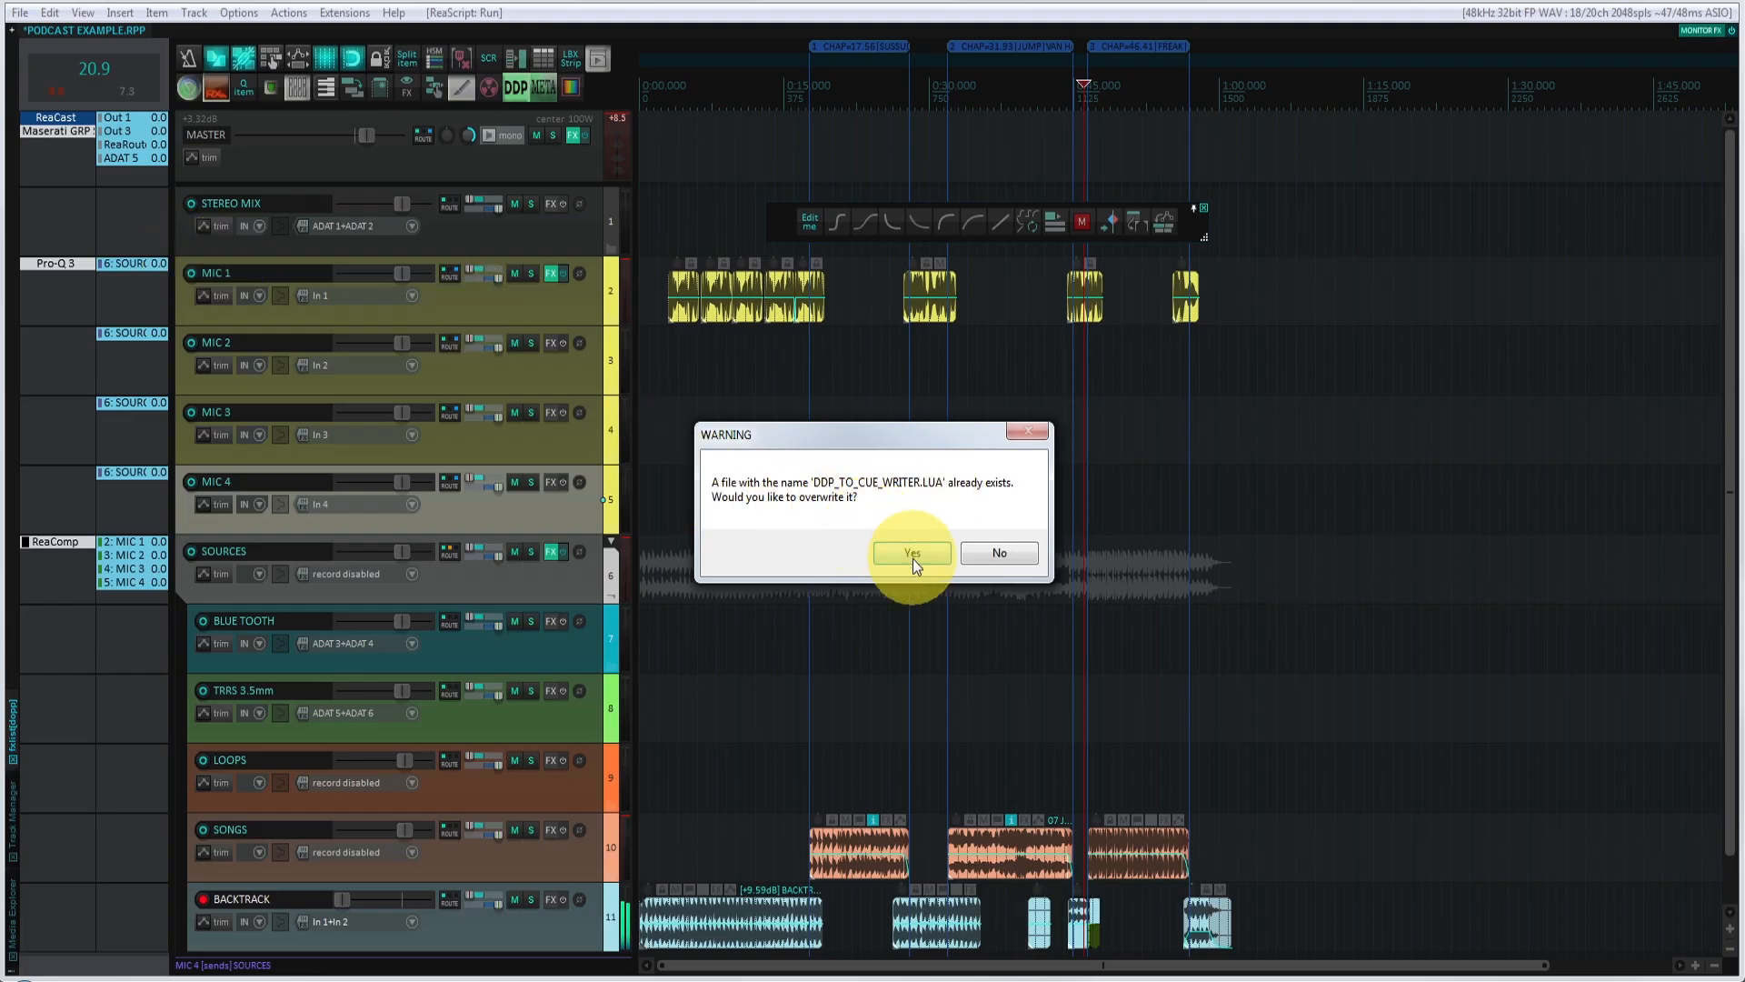
Overwrite DDP_To_Cue_Writer.lua and add it to the main toolbar as a text button
{"action": "left_click", "coordinate": [911, 554]}
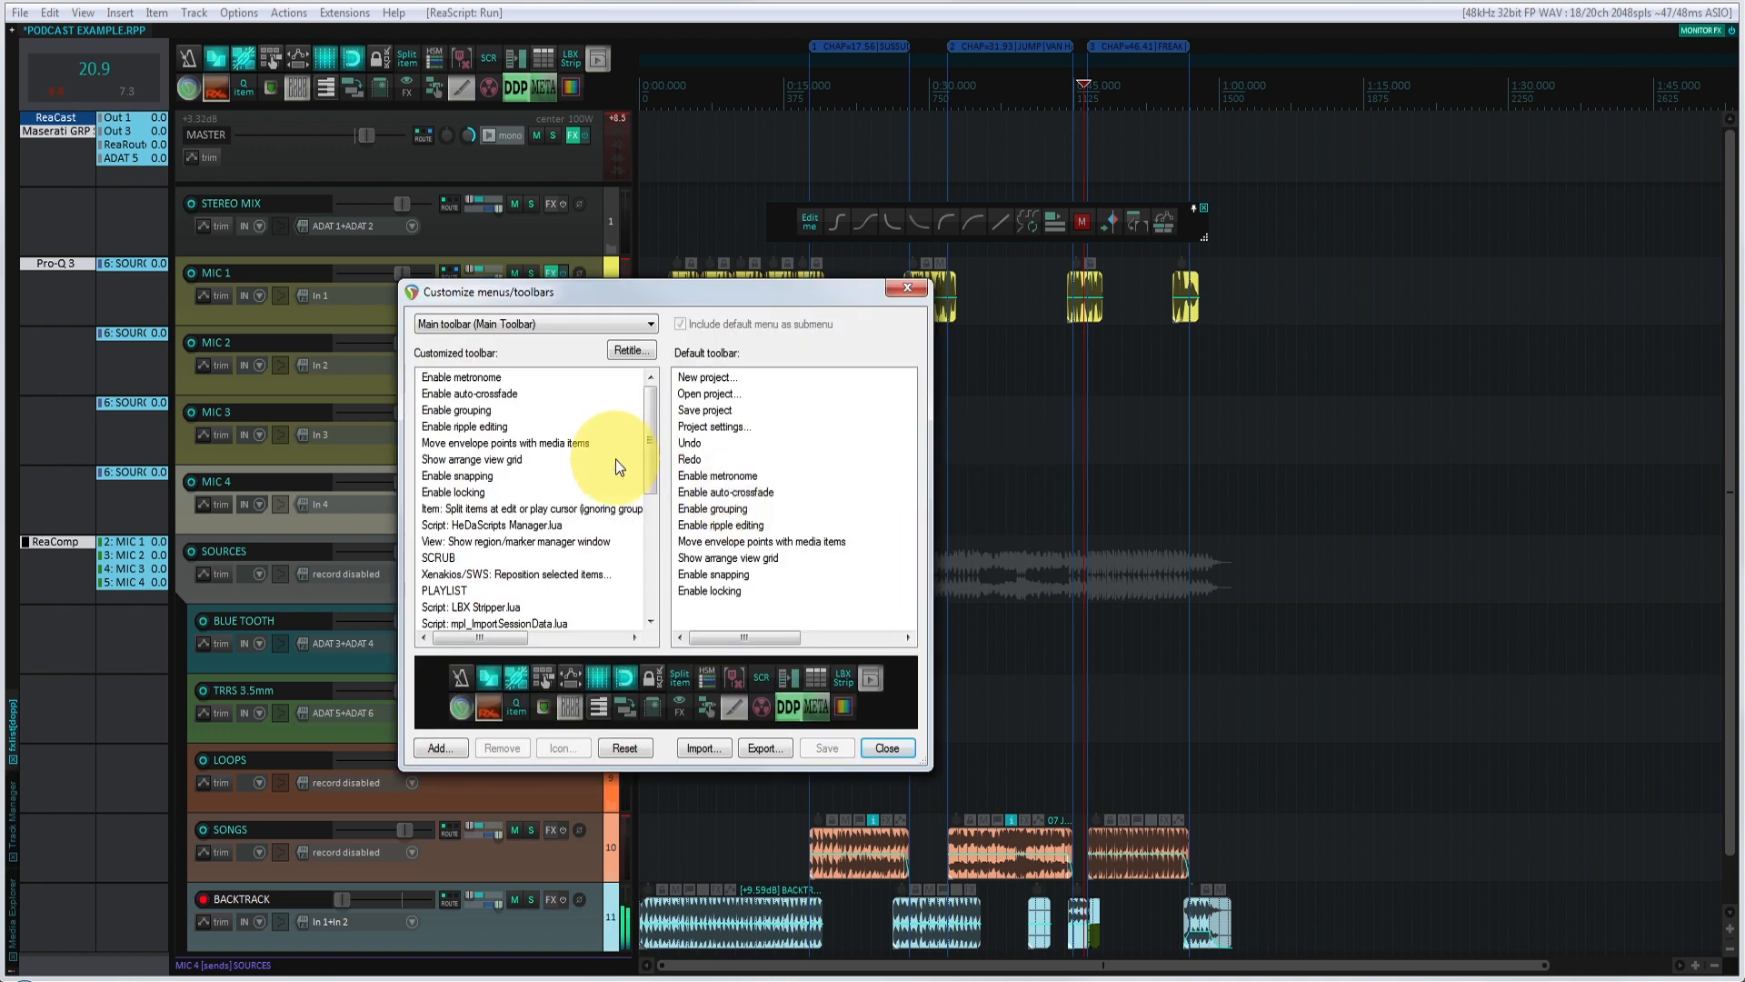
{"action": "scroll", "scroll_direction": "down", "scroll_amount": 3}
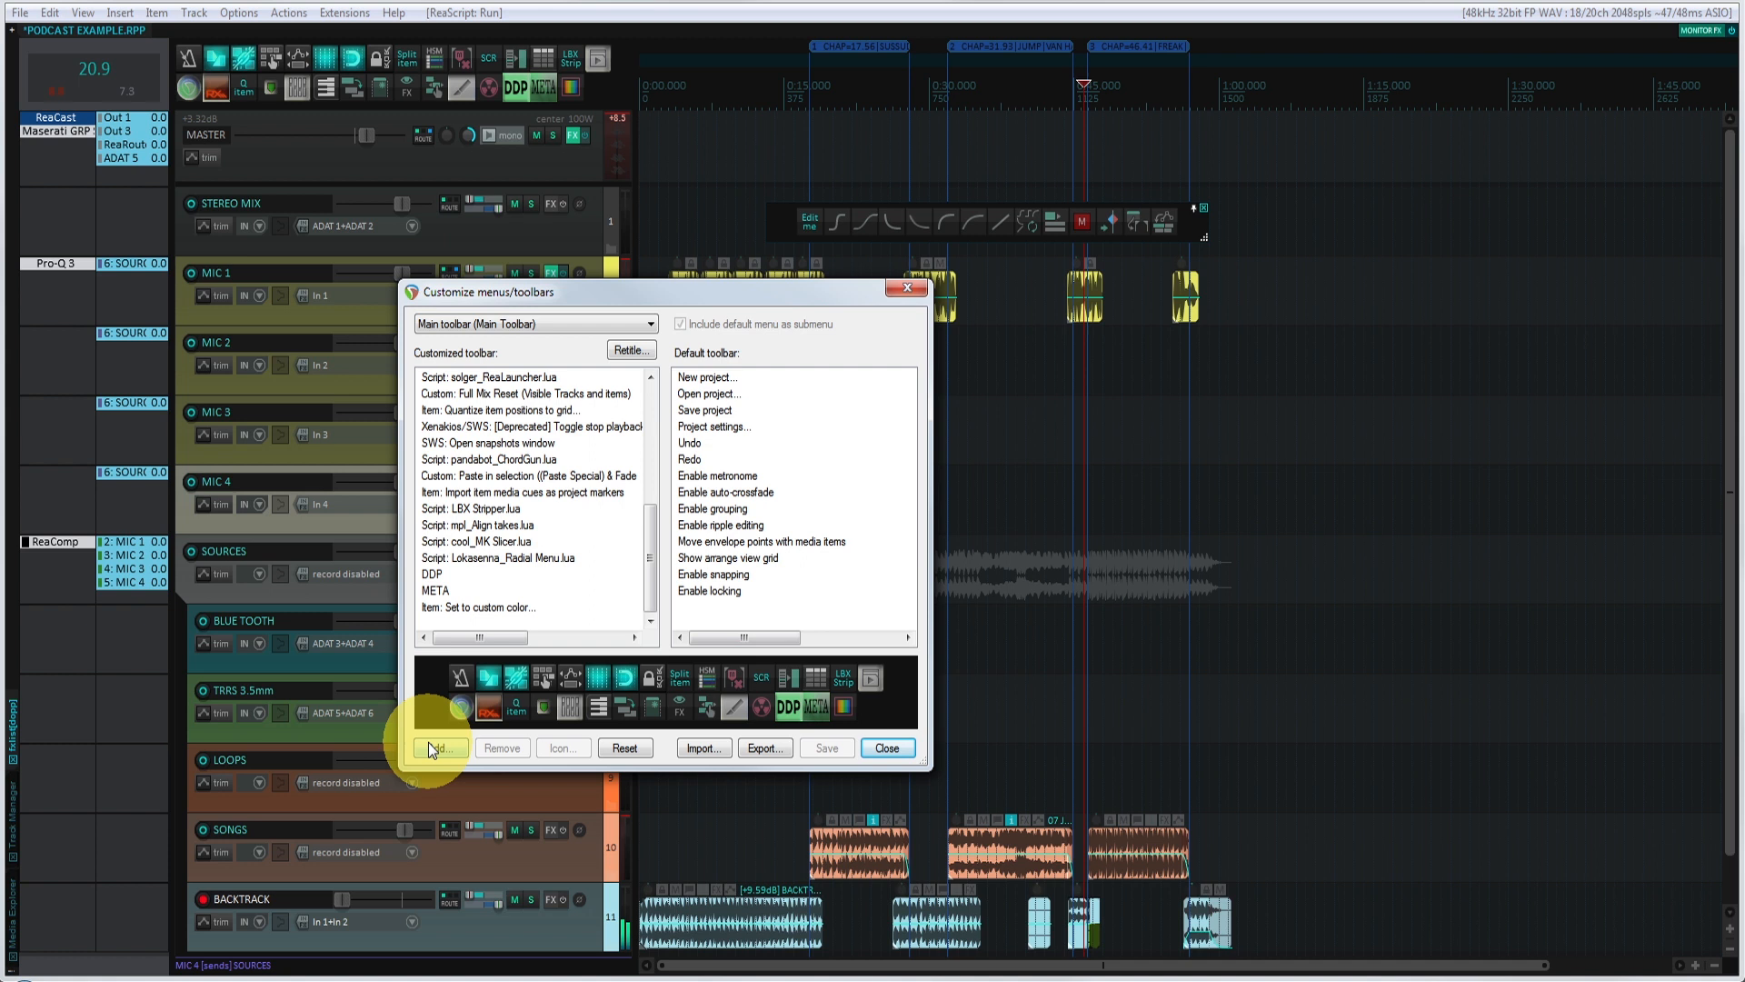
{"action": "left_click", "coordinate": [440, 747]}
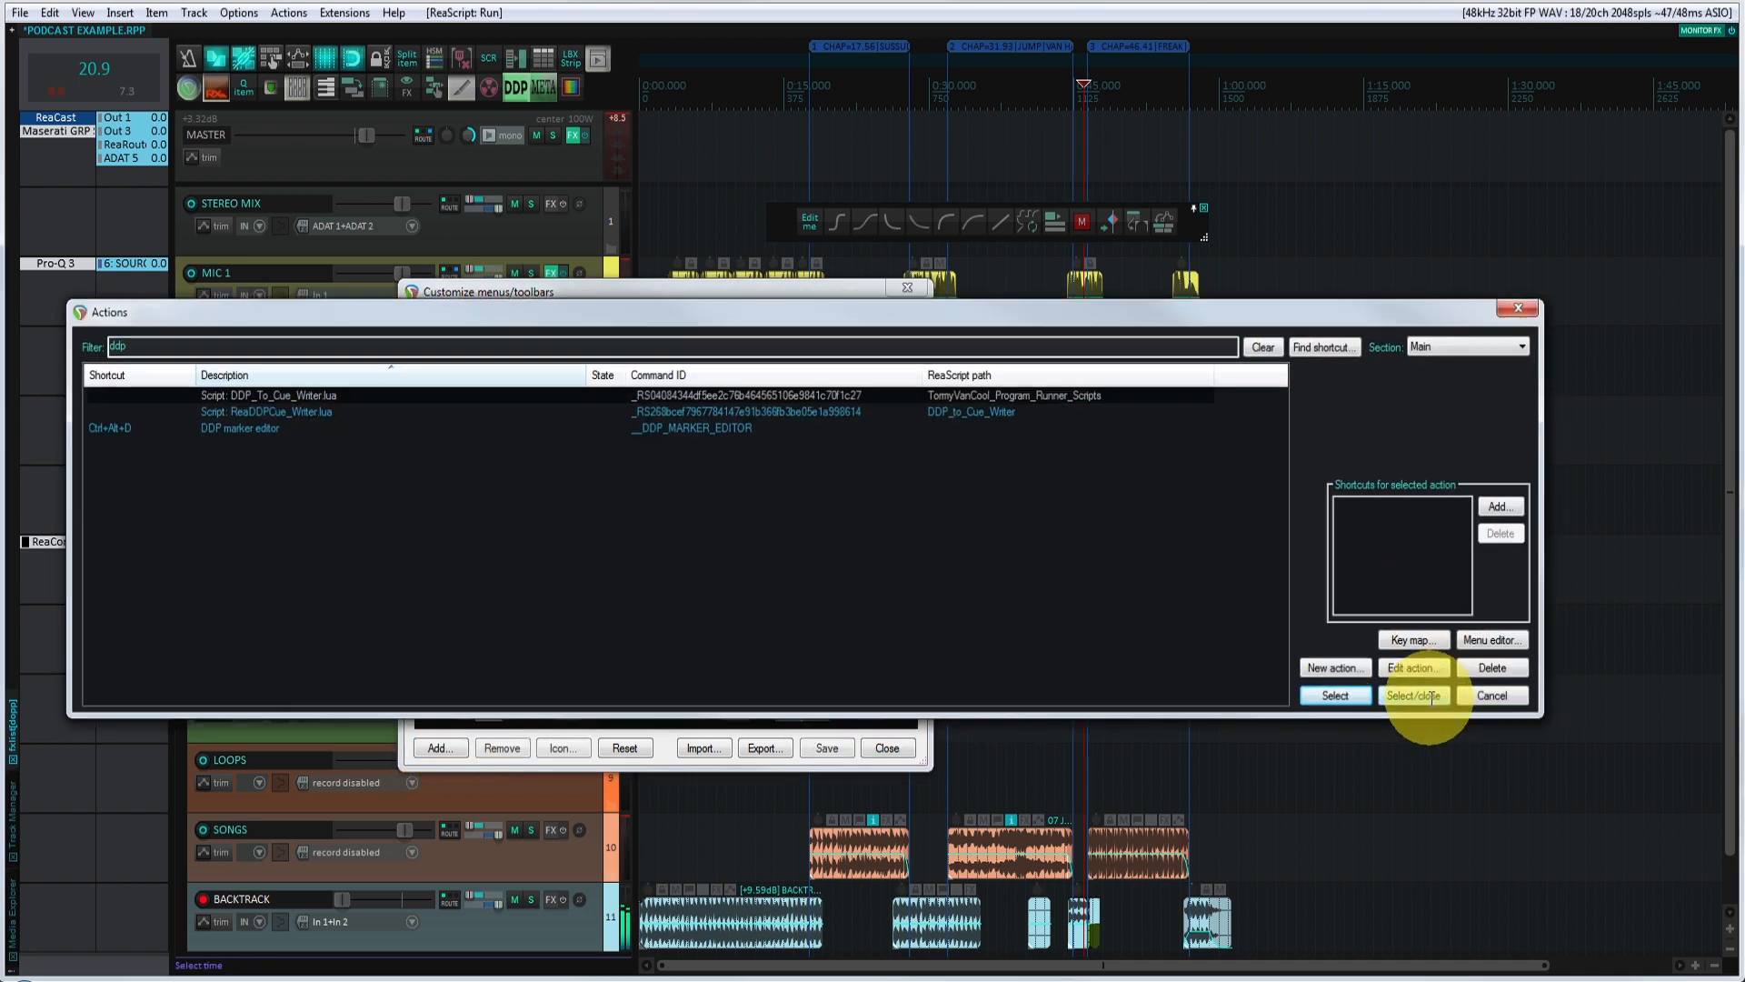
{"action": "left_click", "coordinate": [1414, 695]}
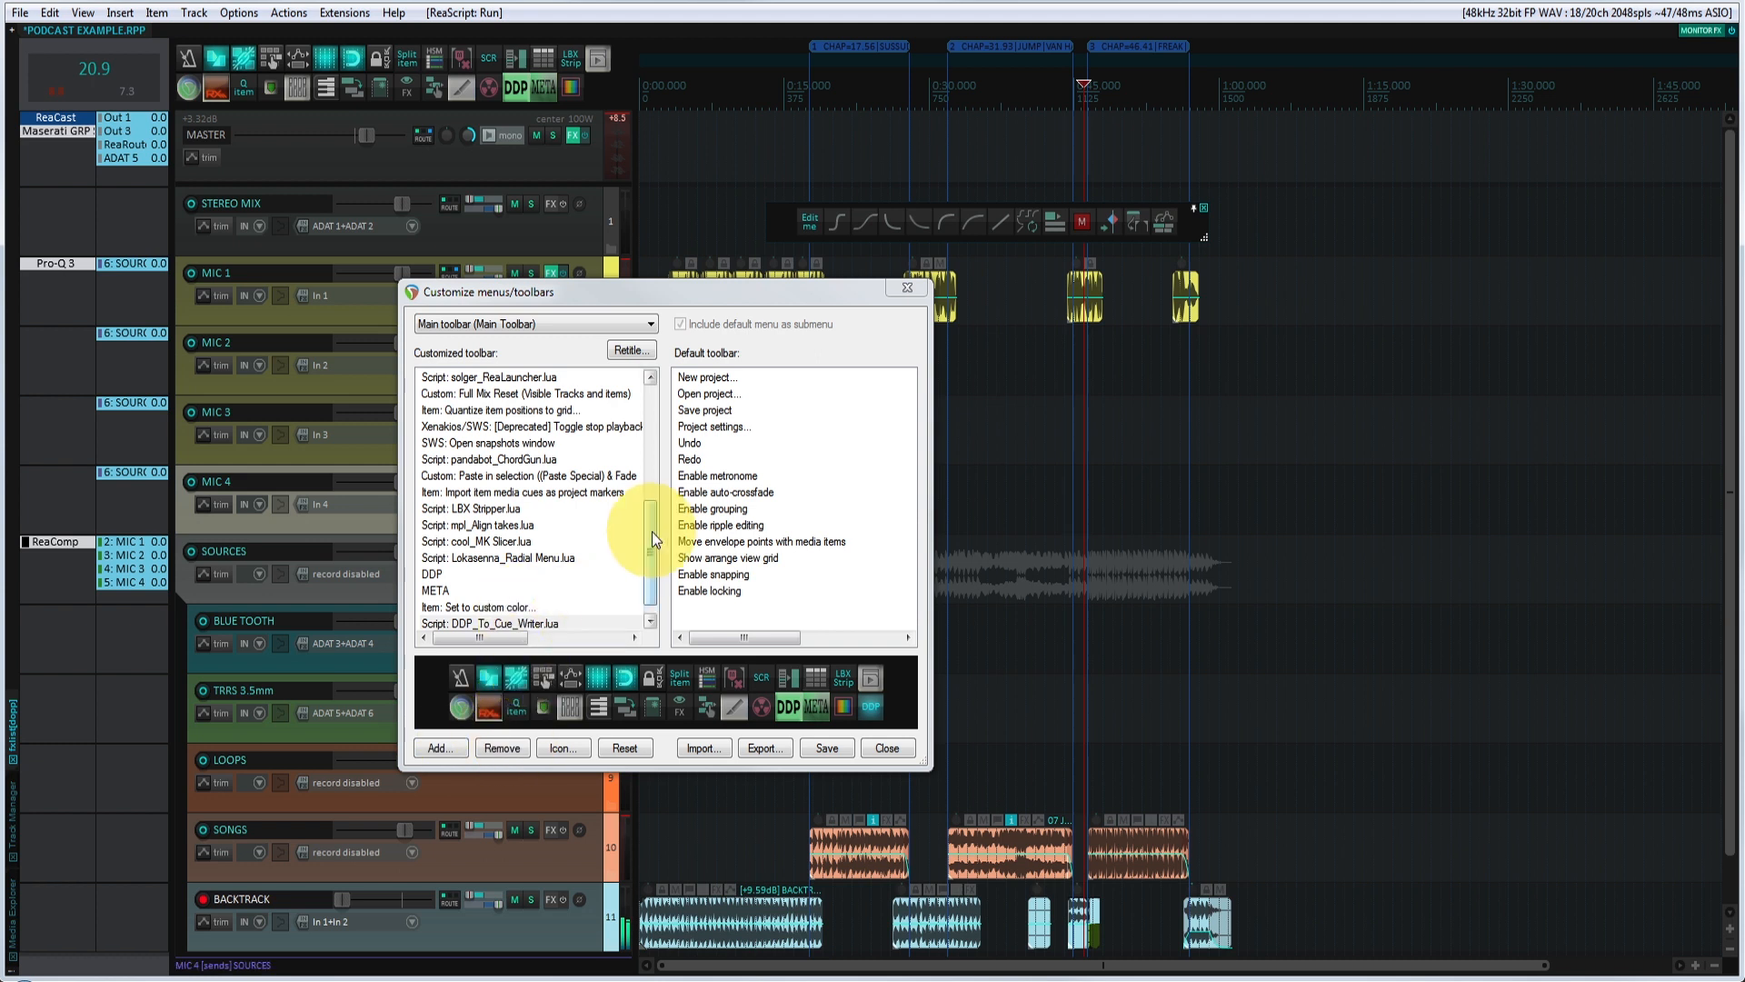
{"action": "left_click", "coordinate": [511, 573]}
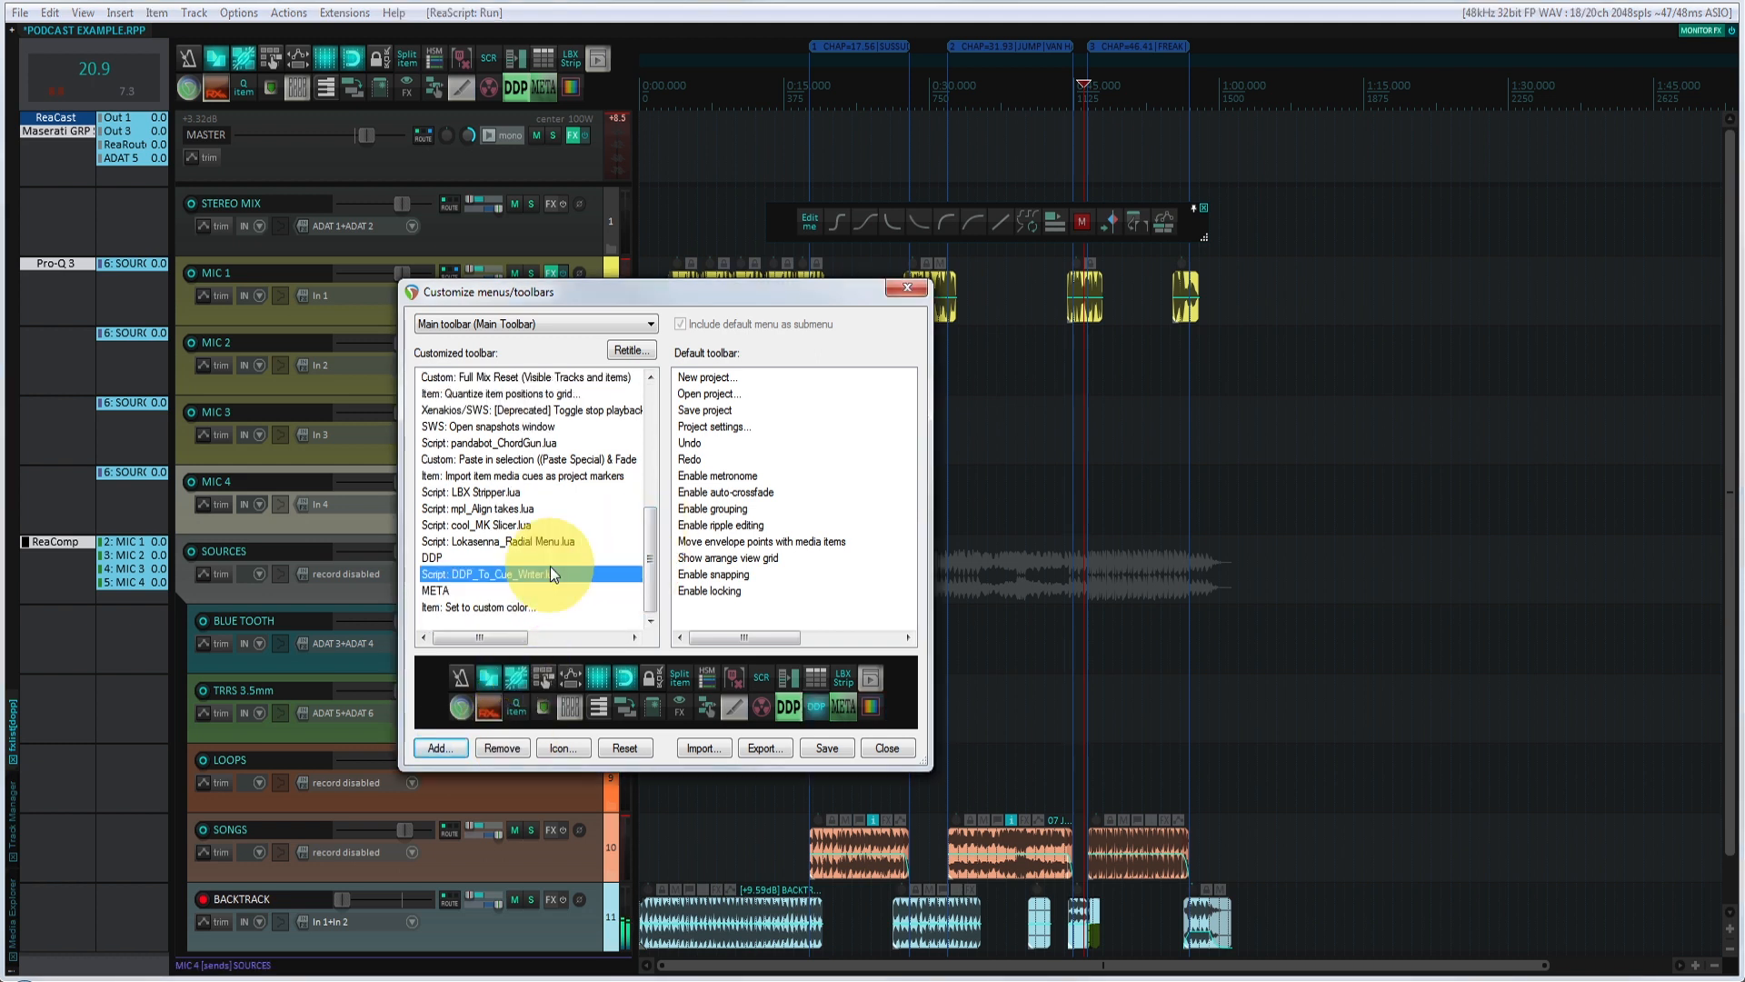
{"action": "right_click", "coordinate": [535, 574]}
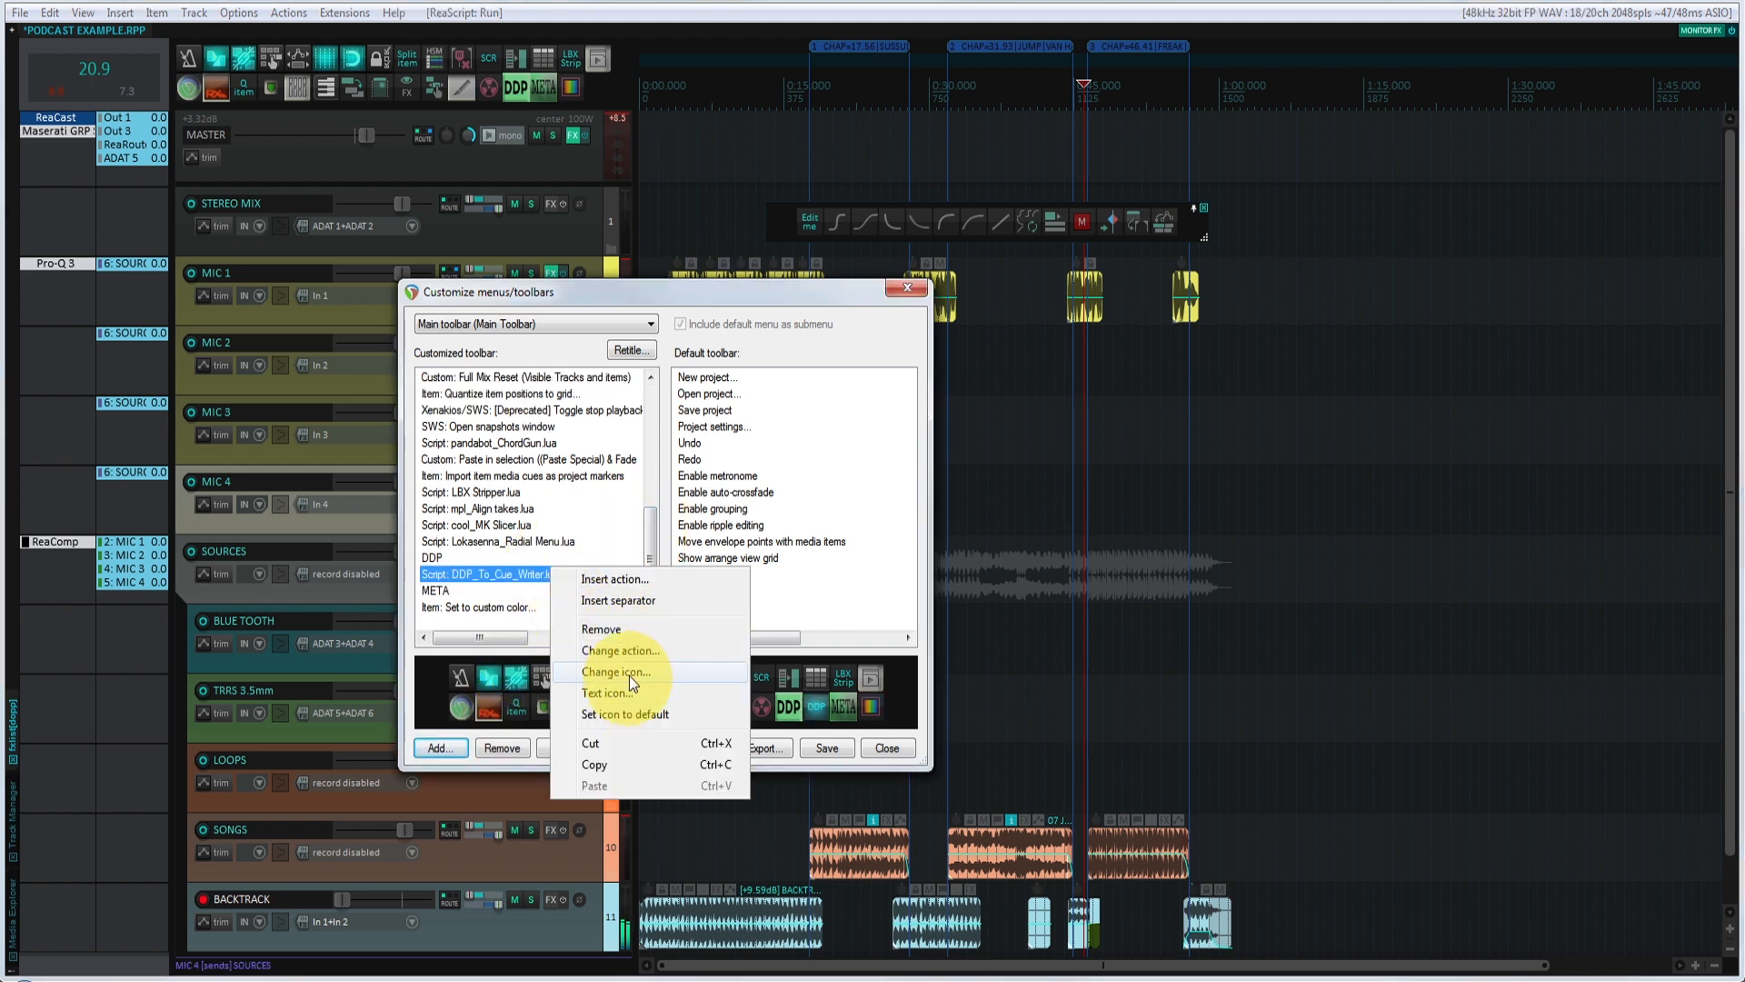
{"action": "left_click", "coordinate": [617, 671]}
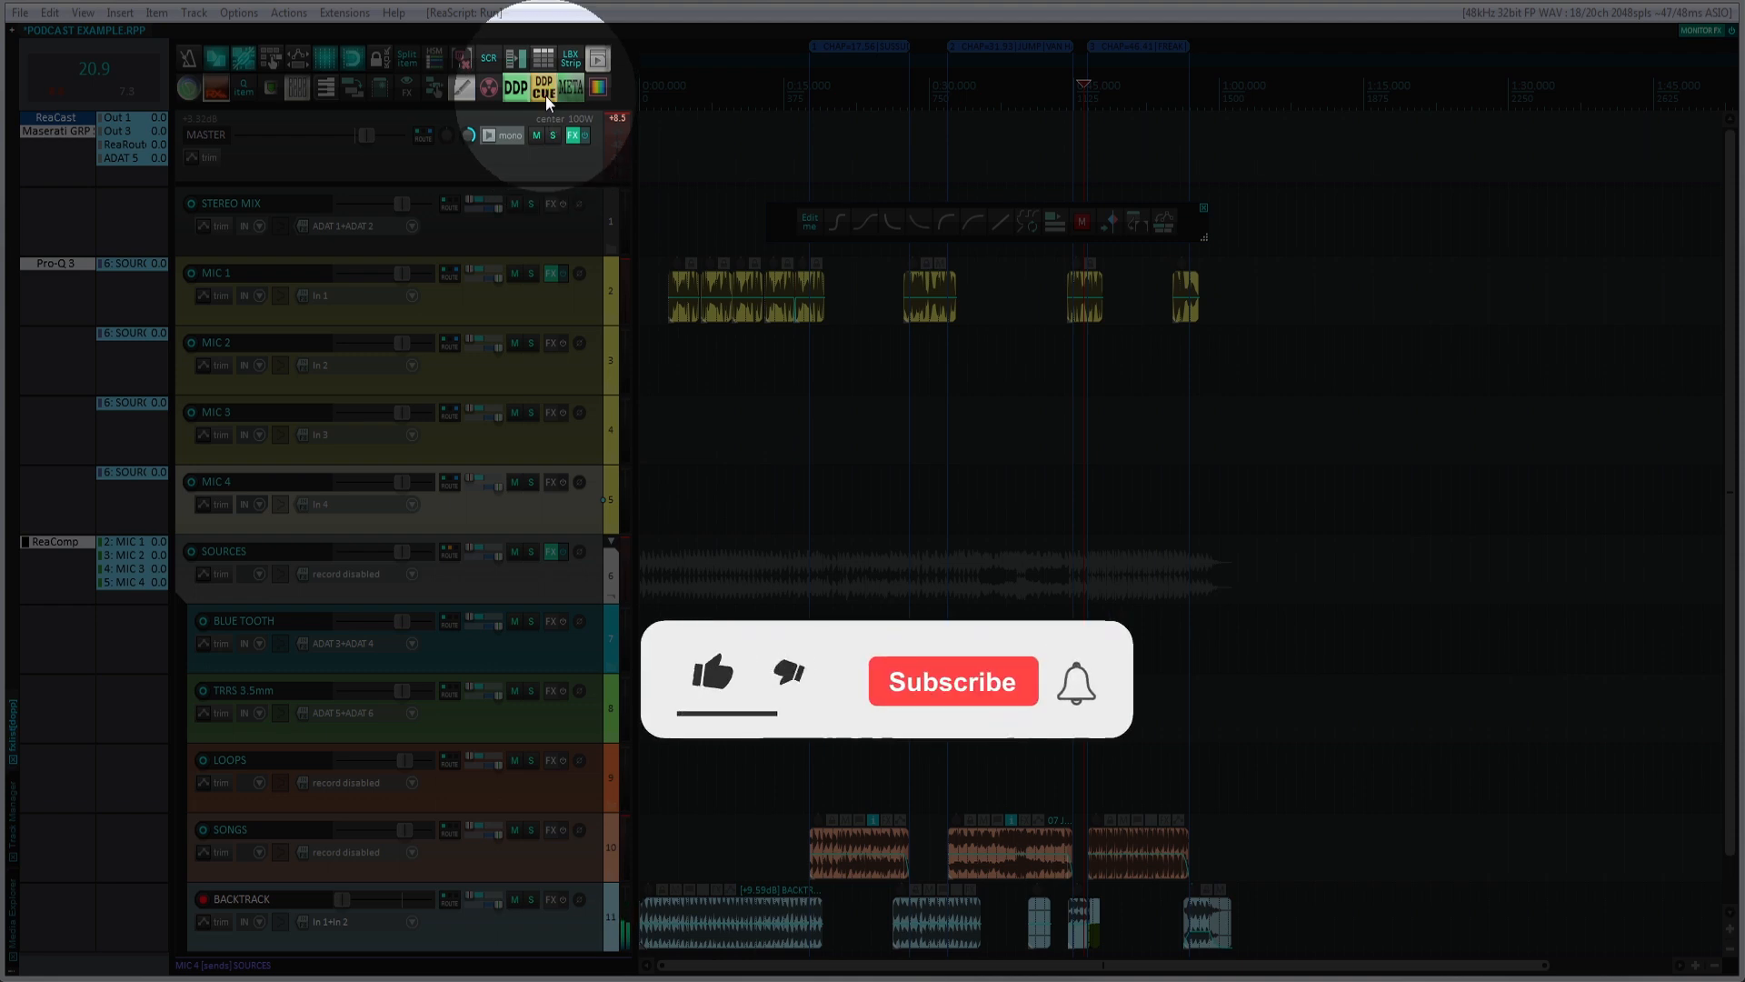
Run the DDP CUE button and view the master WAV's loudness analysis (-7.9 LKFS, 4.6 LRA)
{"action": "left_click", "coordinate": [540, 91]}
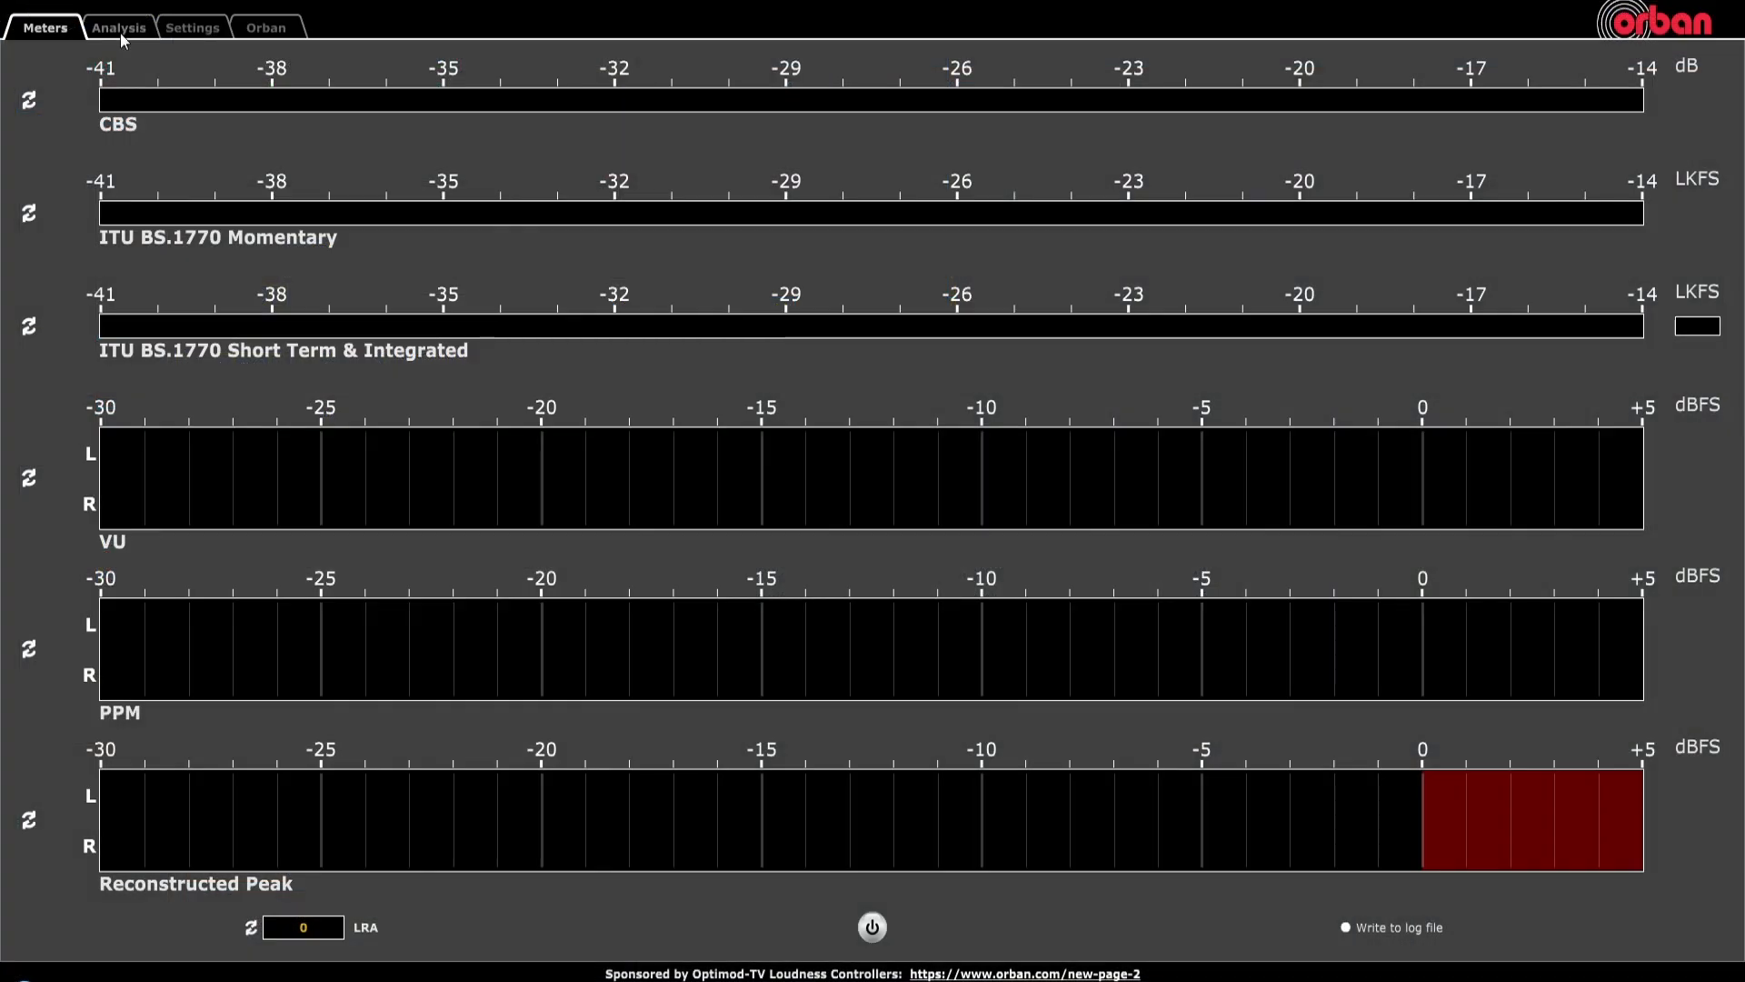
{"action": "left_click", "coordinate": [118, 27]}
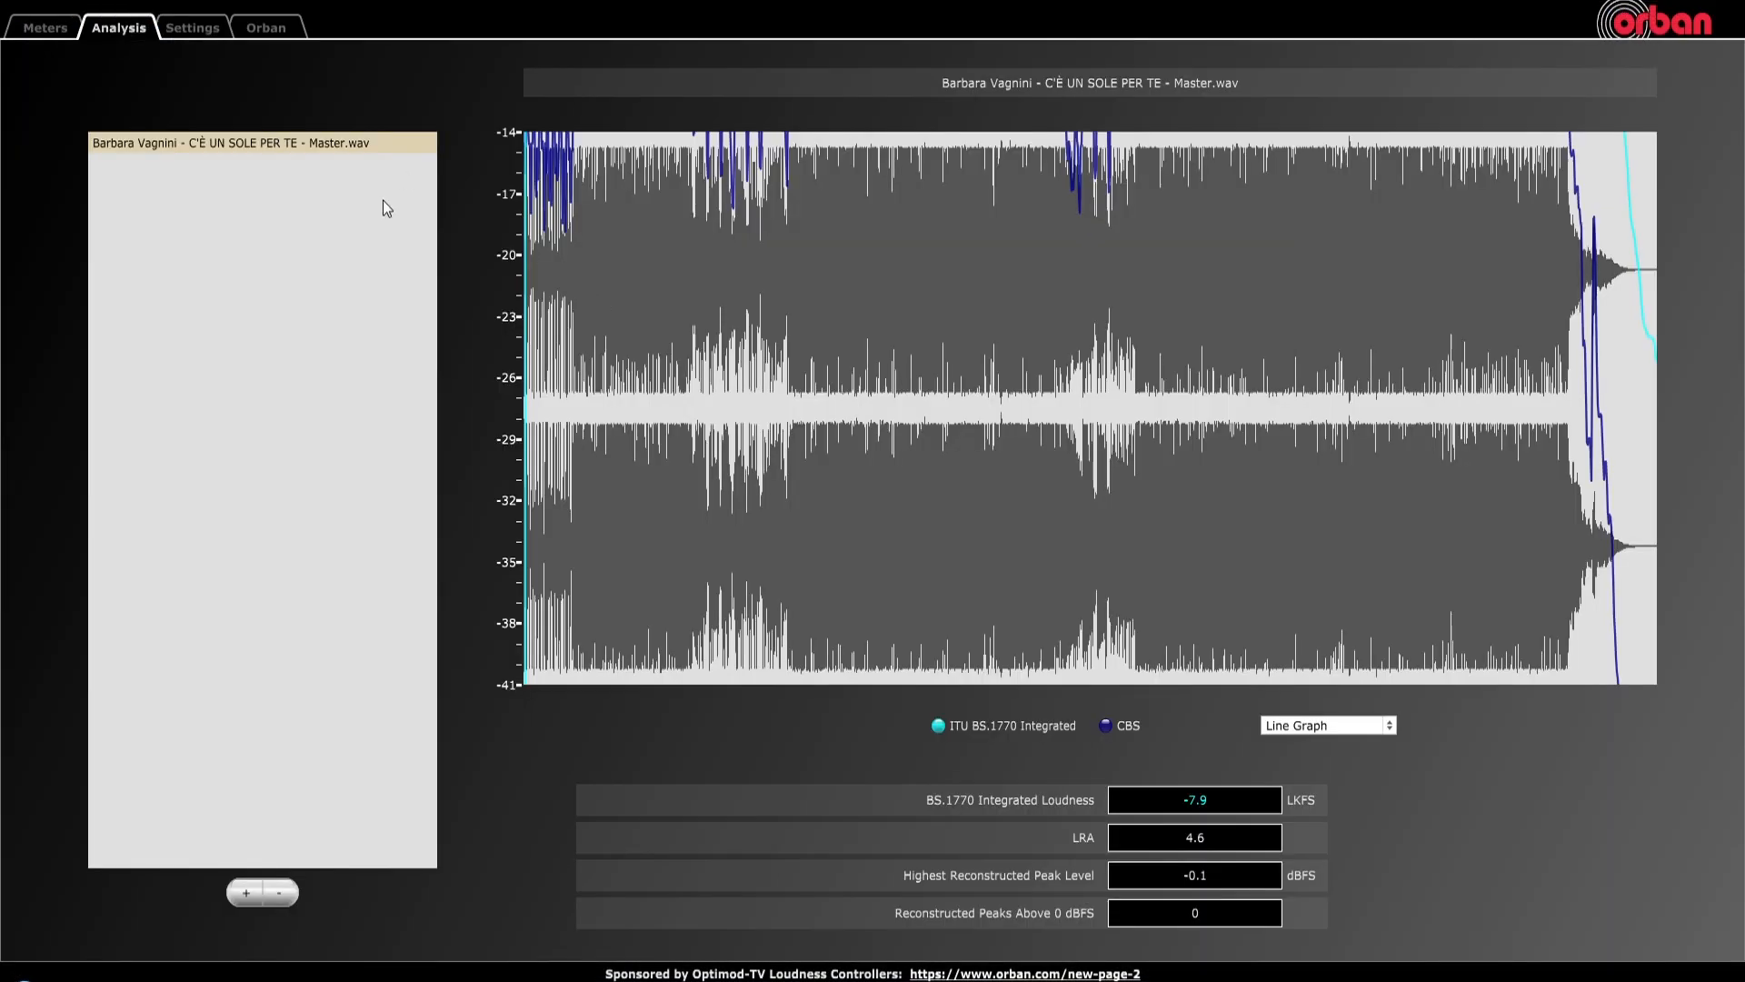